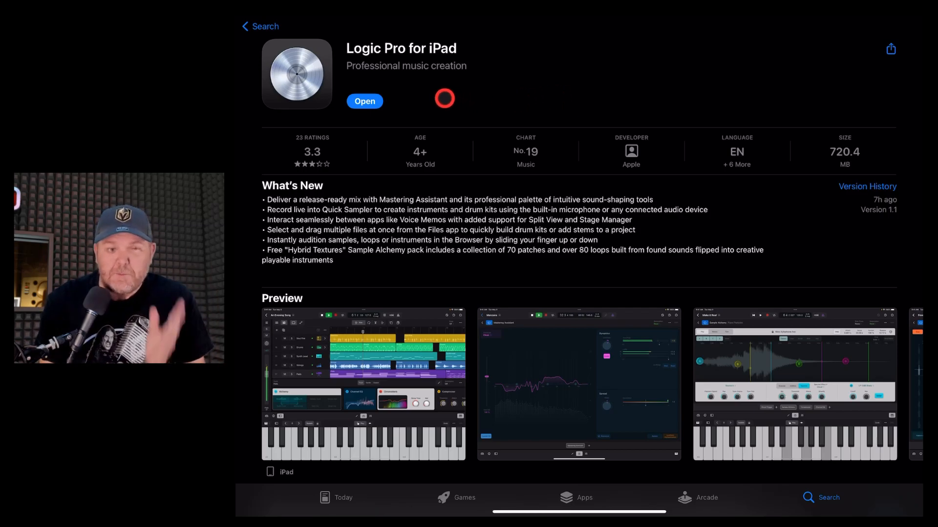
pyautogui.moveTo(561, 84)
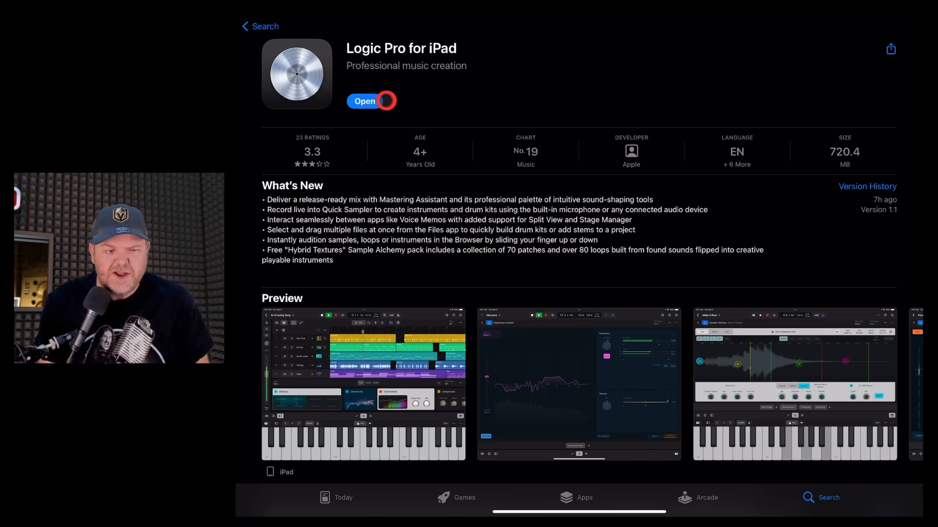
pyautogui.moveTo(439, 93)
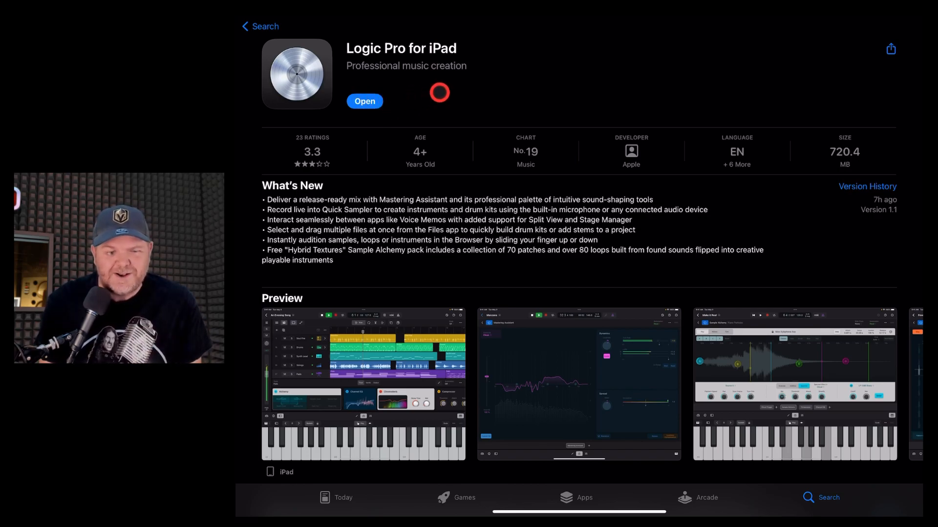
pyautogui.moveTo(361, 182)
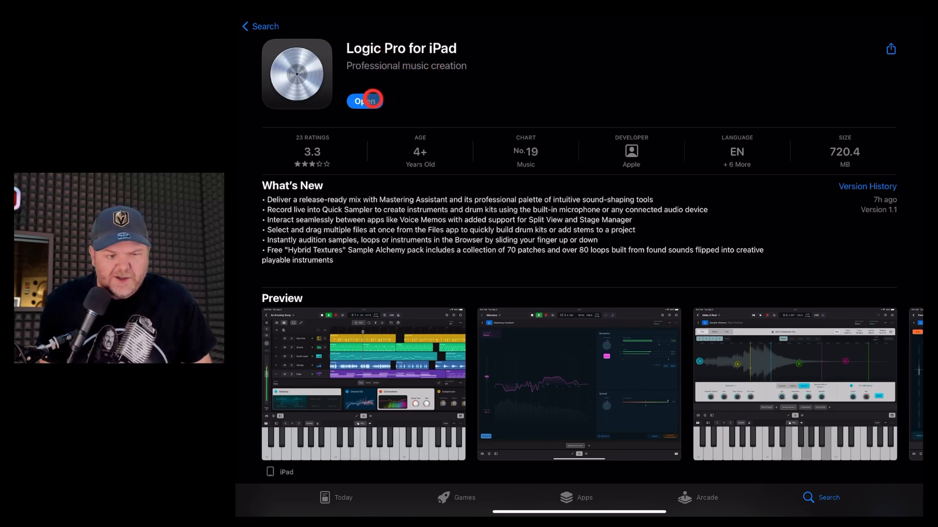
# Launch Logic Pro into the Choices (GBW) project and show the Browser beside the tracks.
pyautogui.click(365, 100)
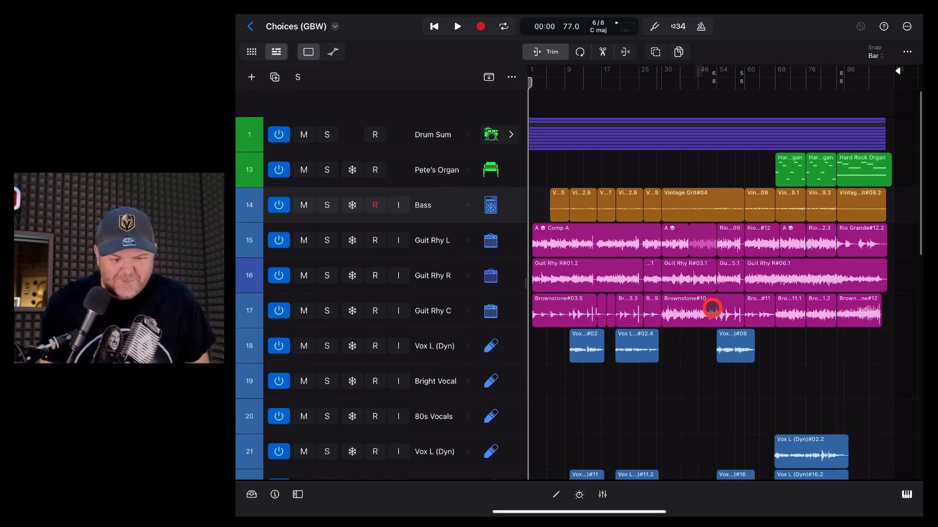
pyautogui.scroll(-3)
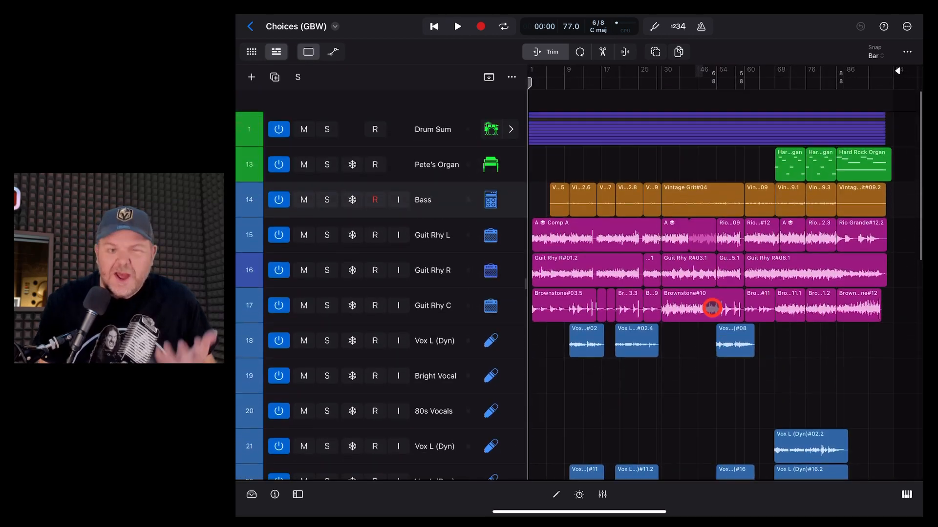
pyautogui.scroll(3)
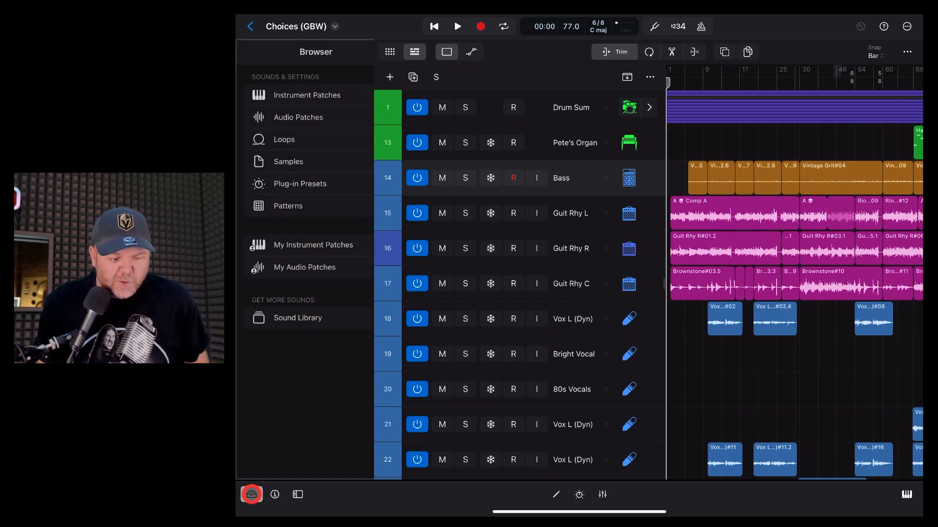
# In the Sound Library, audition the Hybrid Textures pack preview, starting and stopping playback.
pyautogui.click(297, 318)
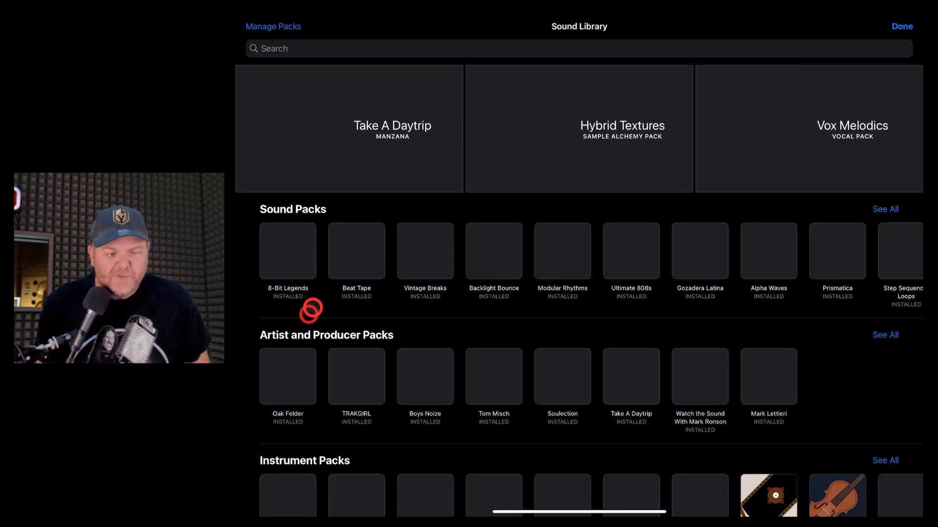
pyautogui.click(622, 128)
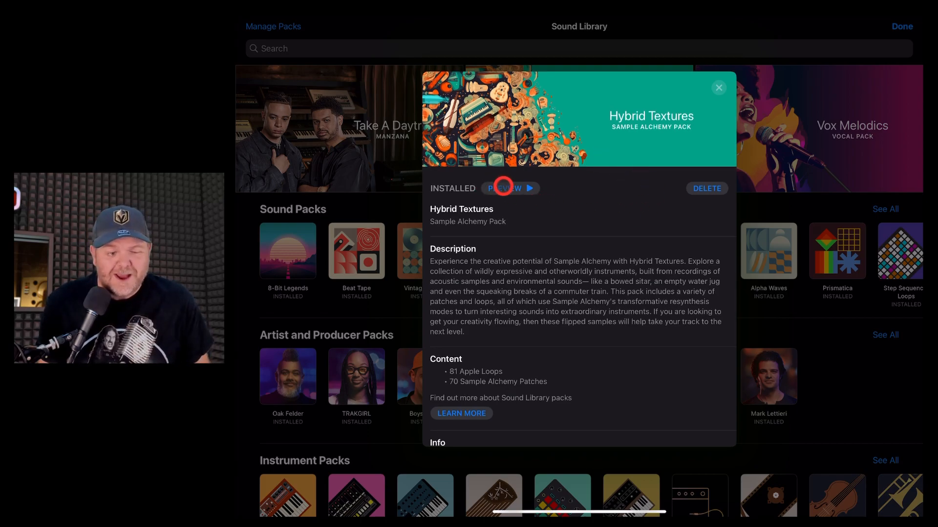
pyautogui.click(529, 189)
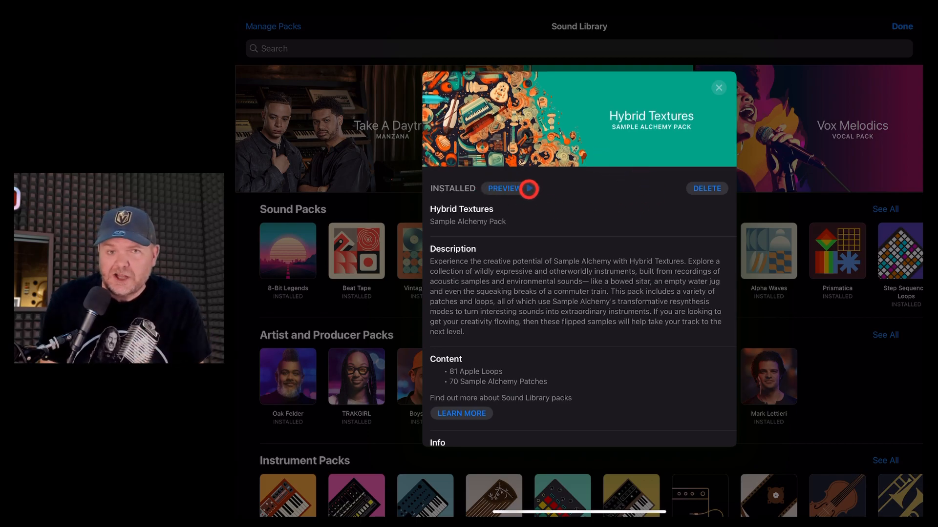
pyautogui.click(529, 189)
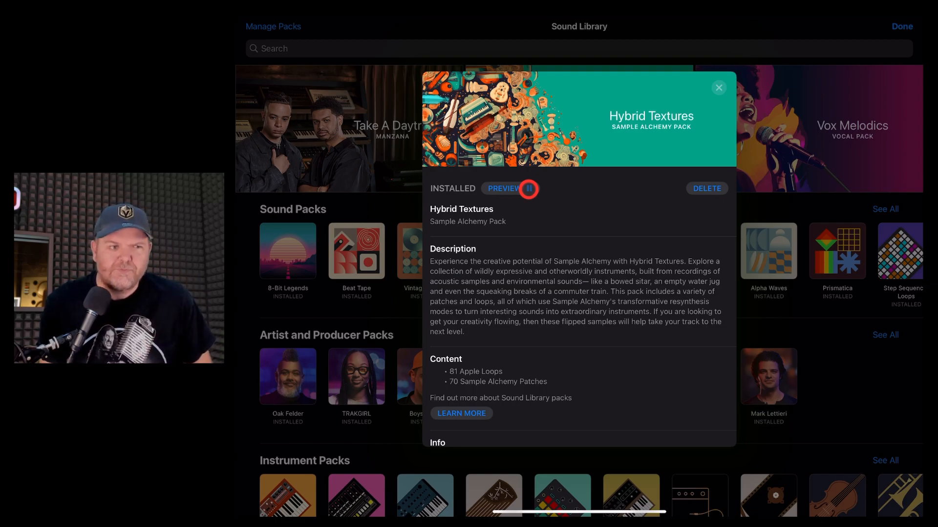
pyautogui.click(527, 189)
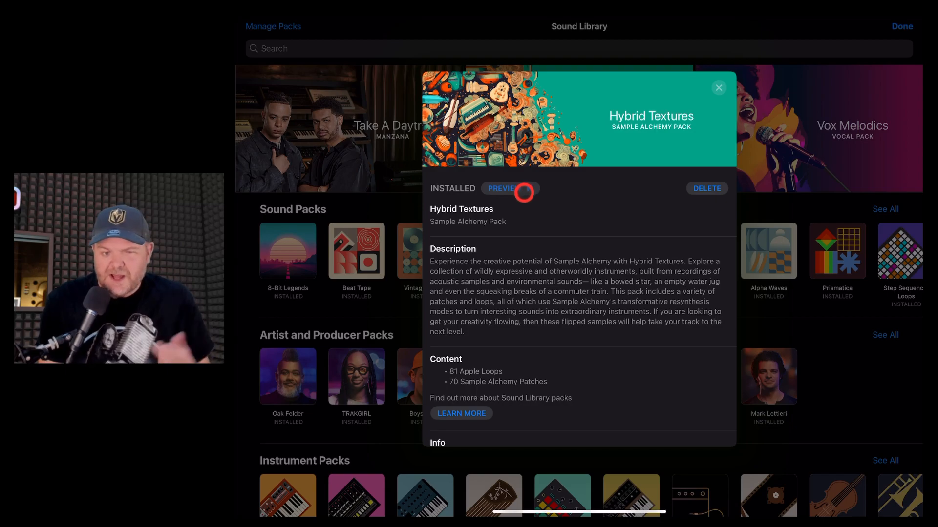
pyautogui.click(510, 189)
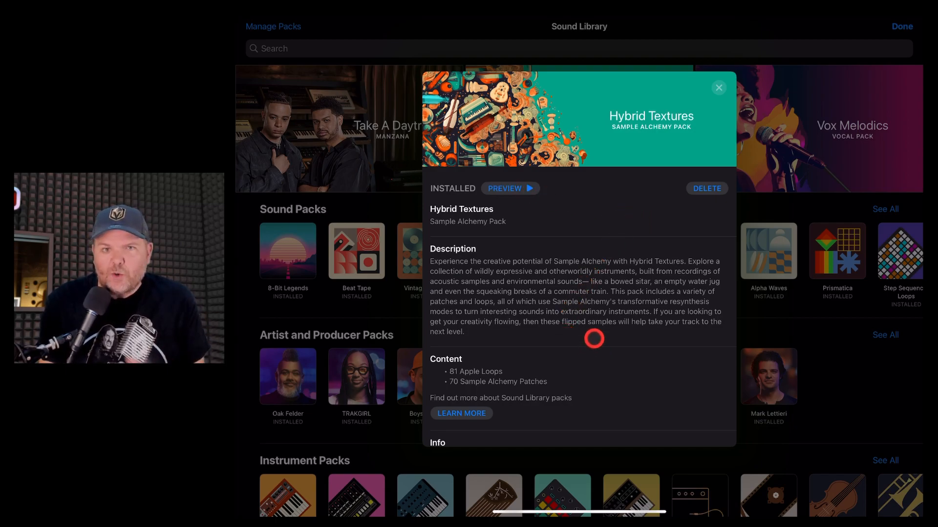
pyautogui.moveTo(518, 373)
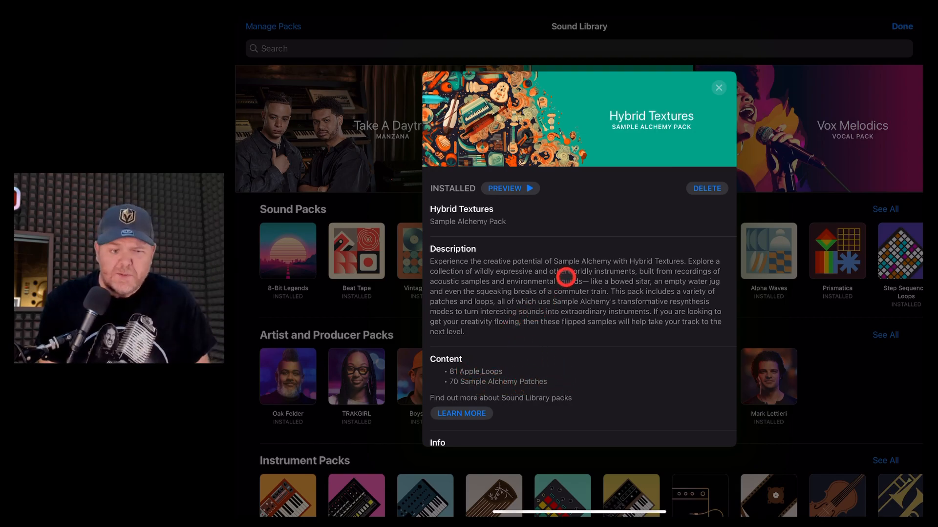
# Dismiss the Hybrid Textures pack details to return to the library overview.
pyautogui.click(718, 87)
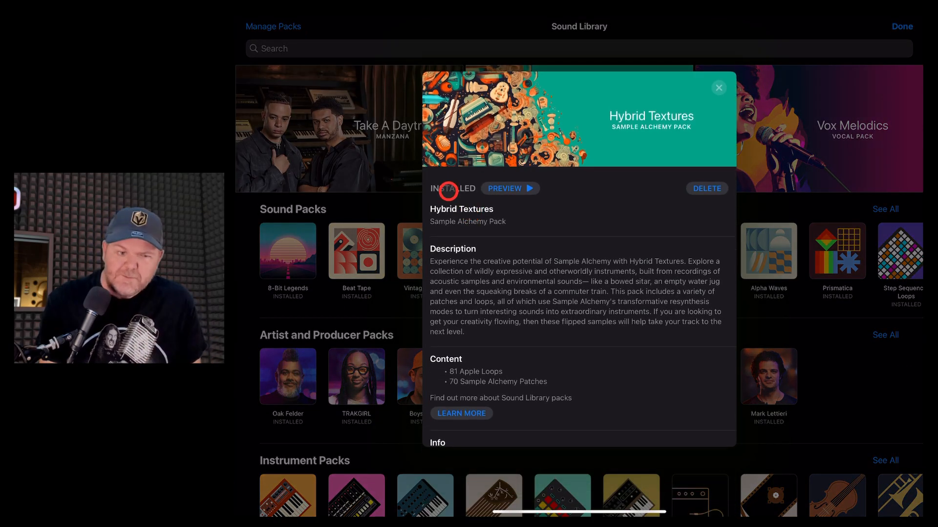
pyautogui.click(718, 87)
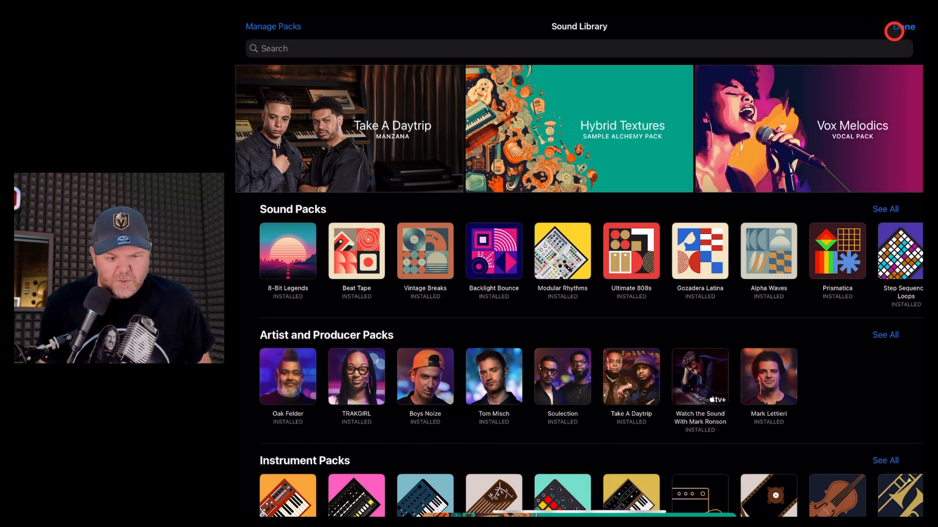
# Leave the Sound Library and return to the App Store page's version 1.1 What's New notes.
pyautogui.click(910, 26)
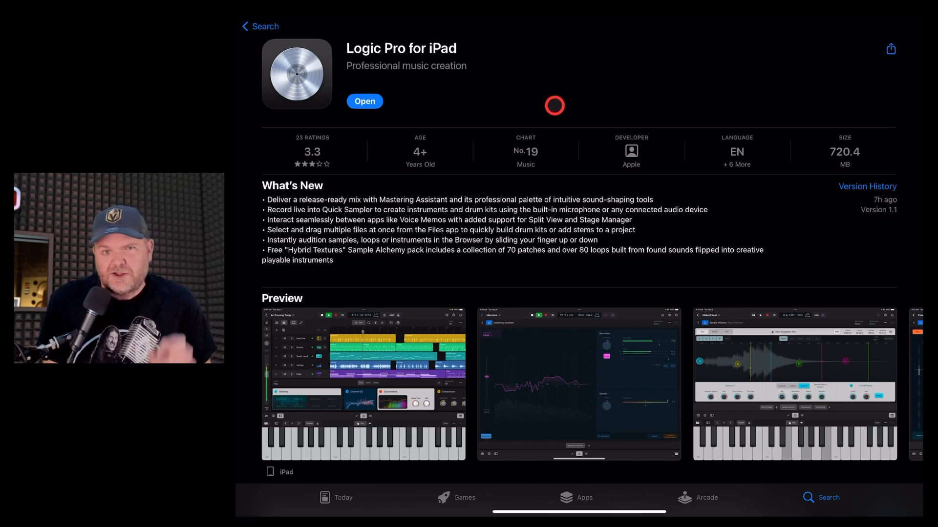
pyautogui.moveTo(512, 105)
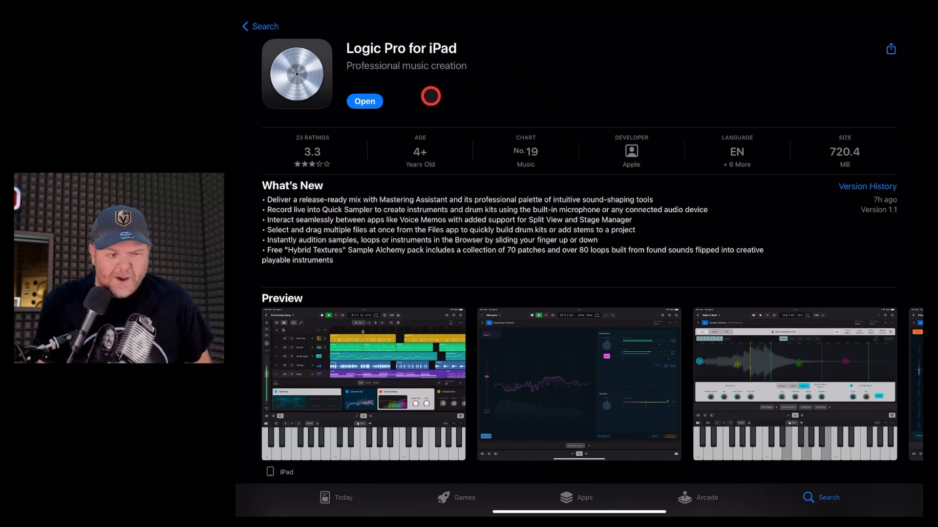
pyautogui.moveTo(321, 186)
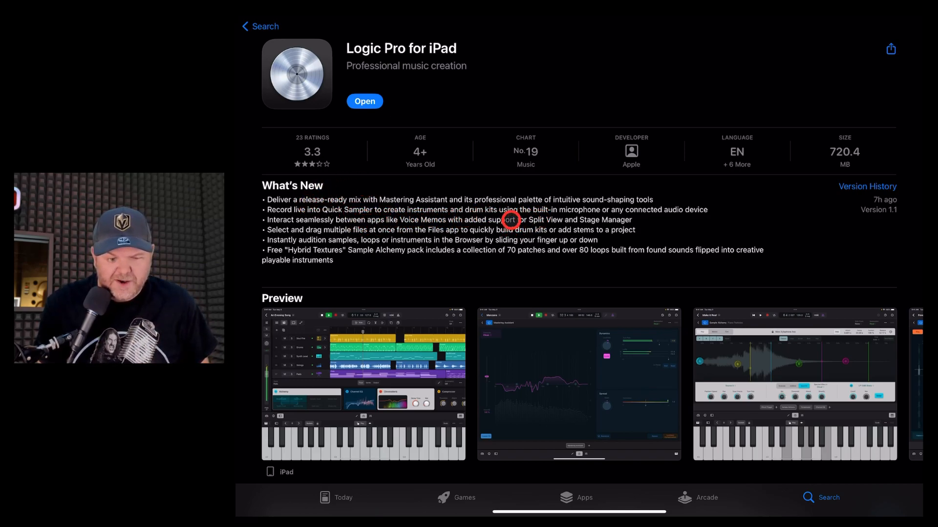
pyautogui.moveTo(628, 217)
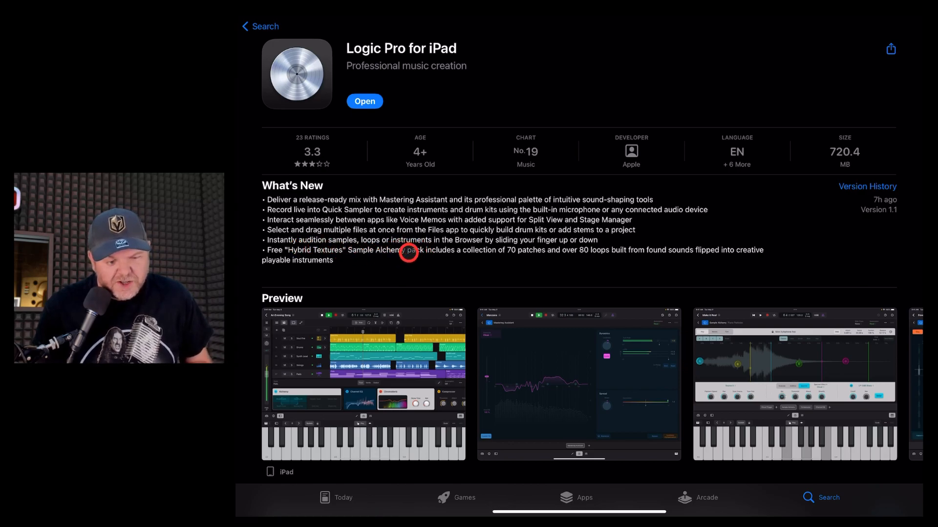
pyautogui.moveTo(614, 229)
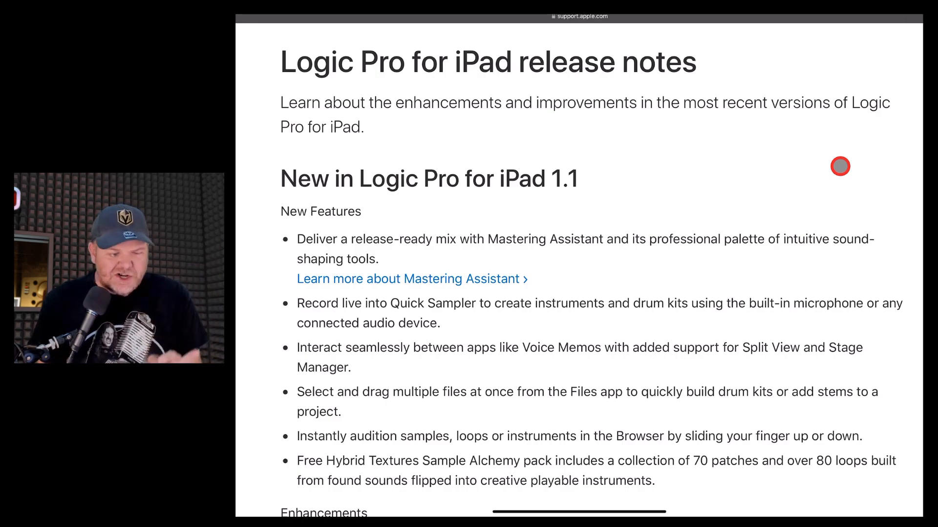
pyautogui.moveTo(608, 167)
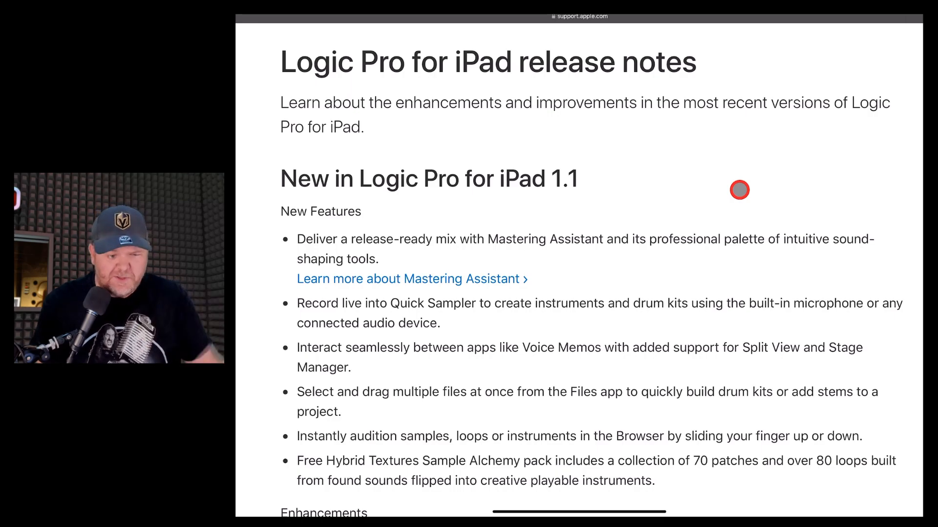
# Scroll the support.apple.com release notes down to the Stability, Performance and Accessibility sections.
pyautogui.scroll(-3)
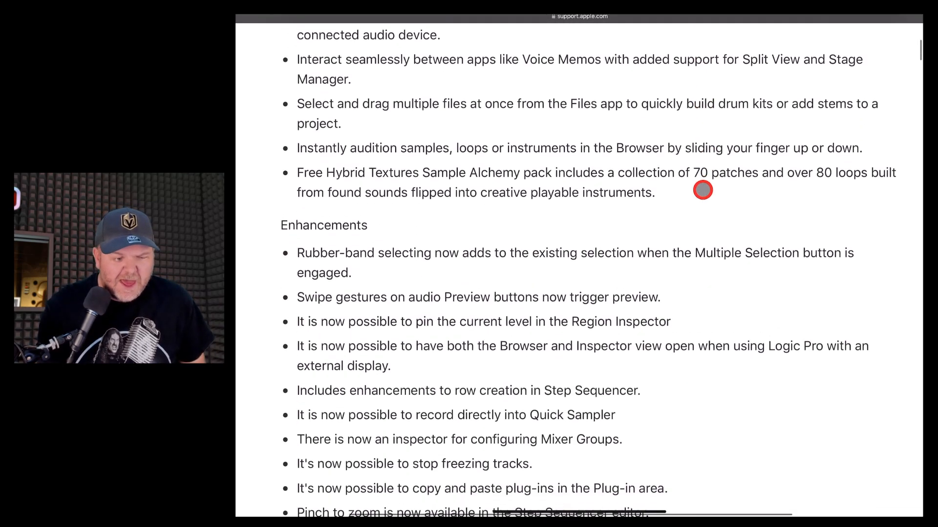
pyautogui.scroll(-3)
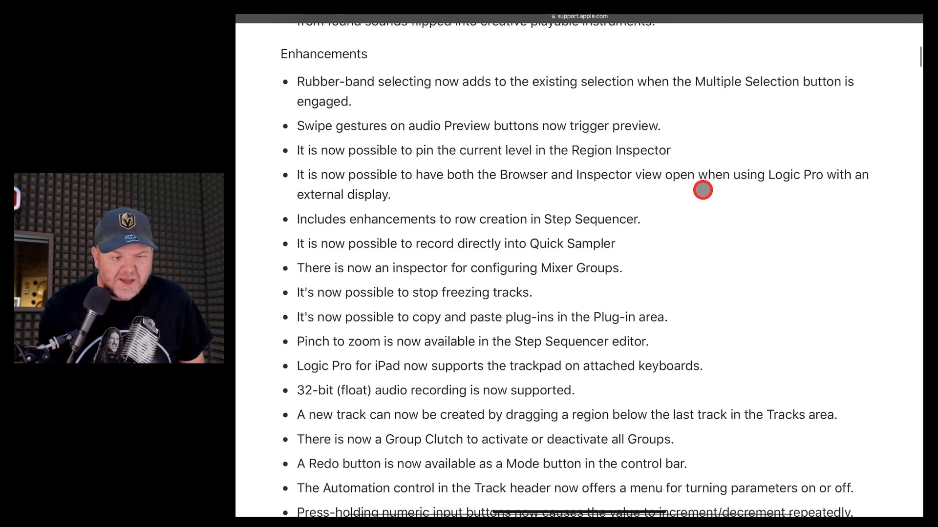
pyautogui.moveTo(710, 134)
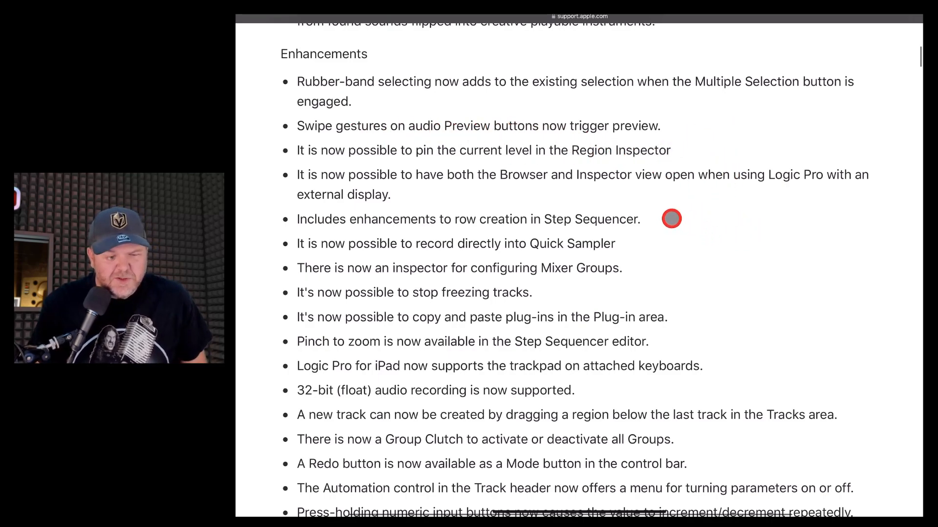
pyautogui.moveTo(705, 251)
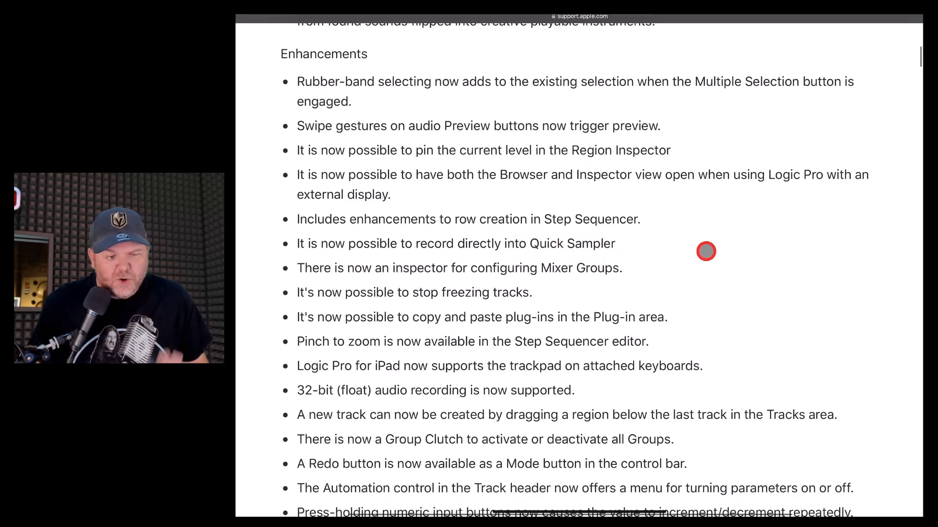
pyautogui.moveTo(687, 259)
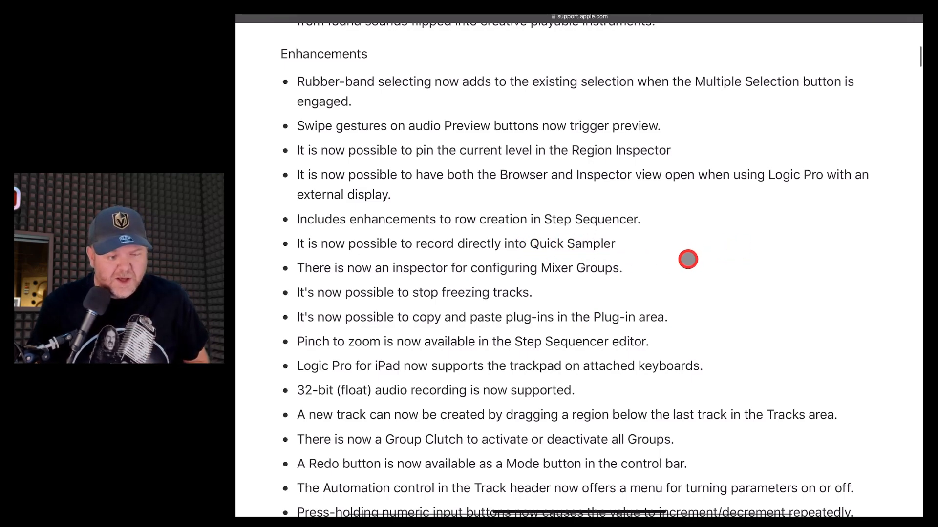
pyautogui.moveTo(834, 232)
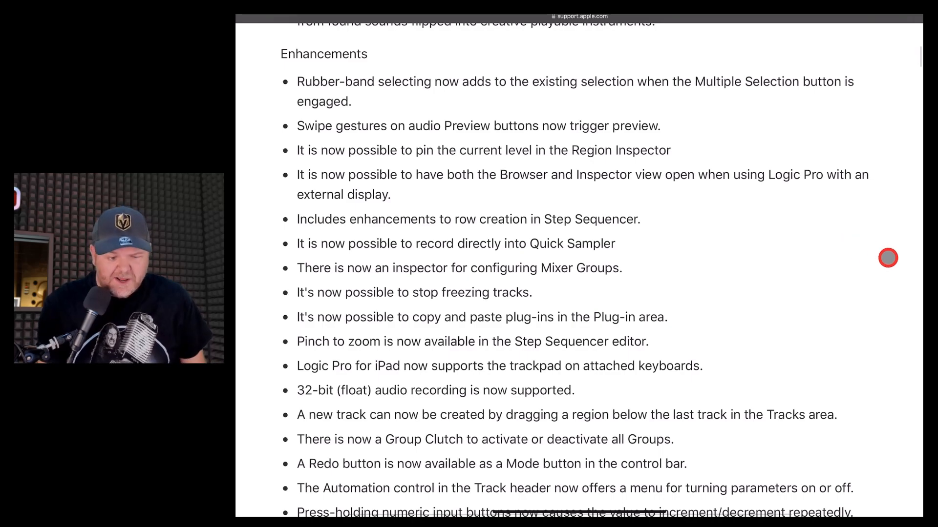
pyautogui.scroll(-3)
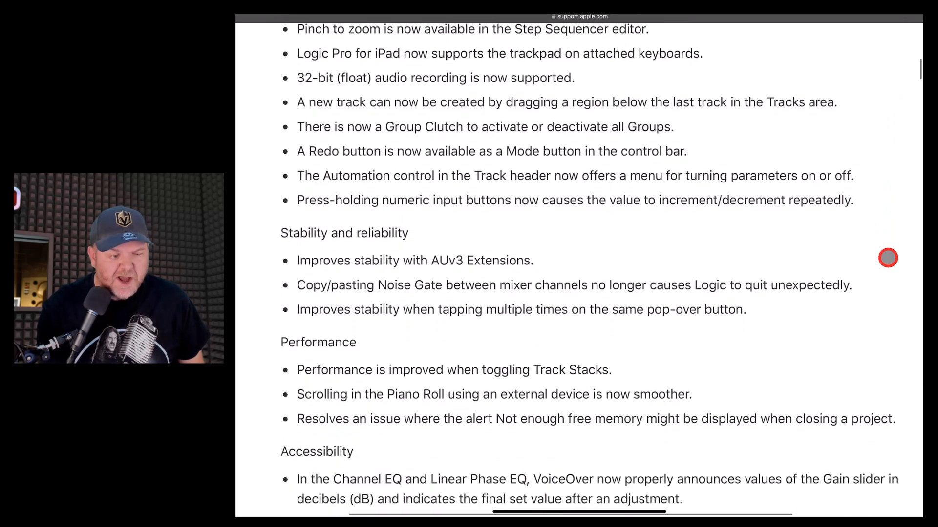
pyautogui.scroll(-3)
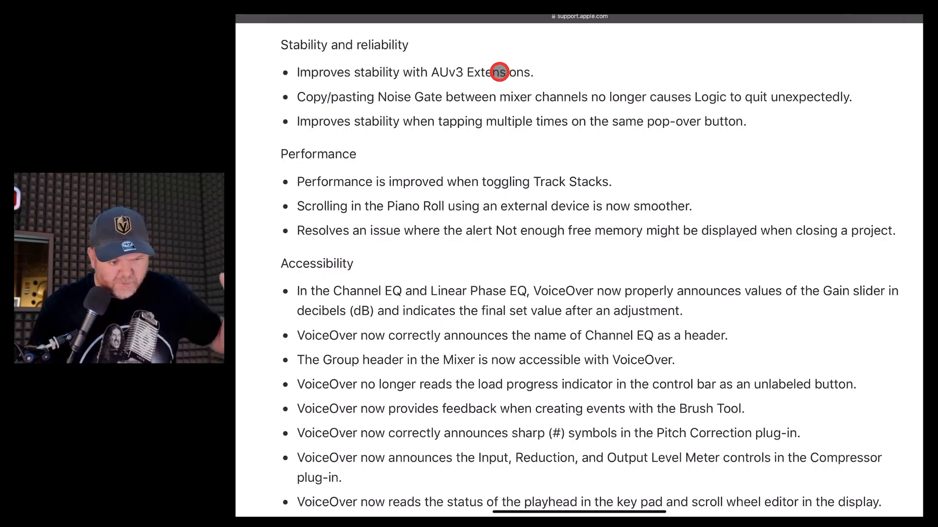
pyautogui.moveTo(453, 235)
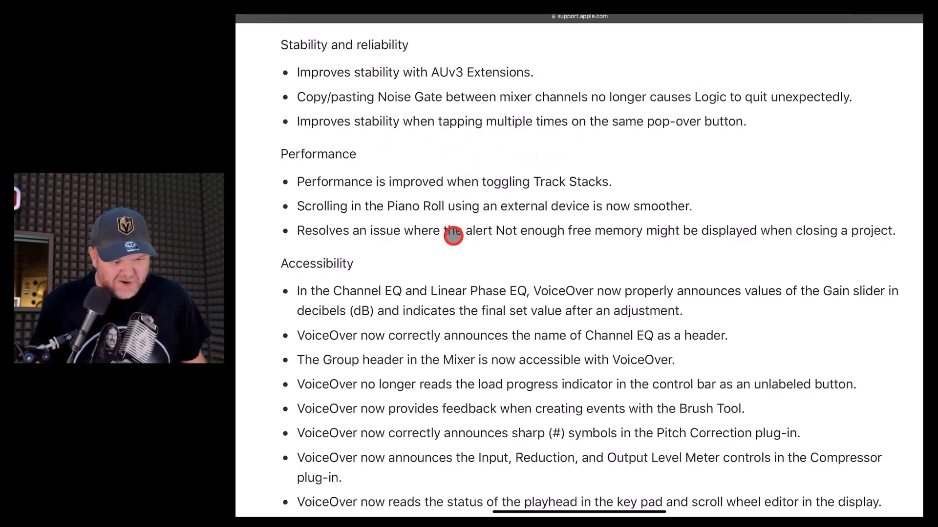
pyautogui.moveTo(458, 252)
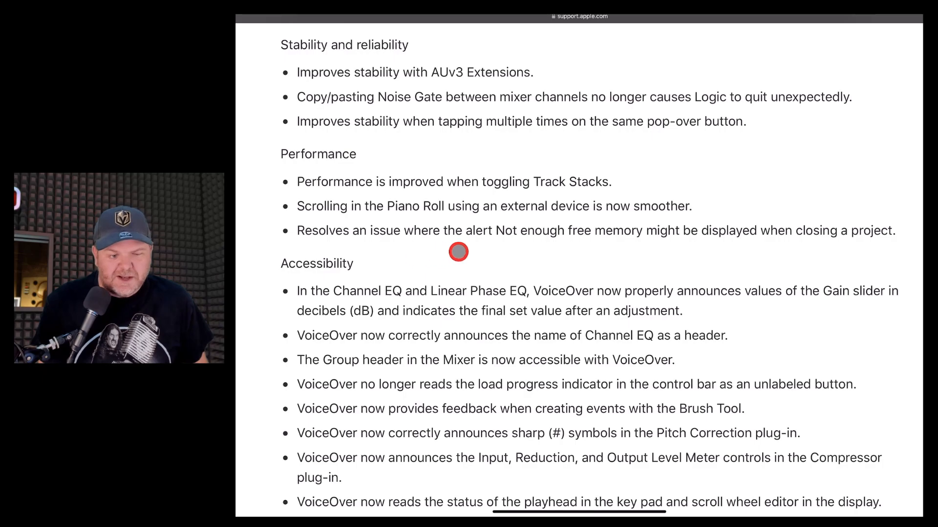
pyautogui.moveTo(883, 339)
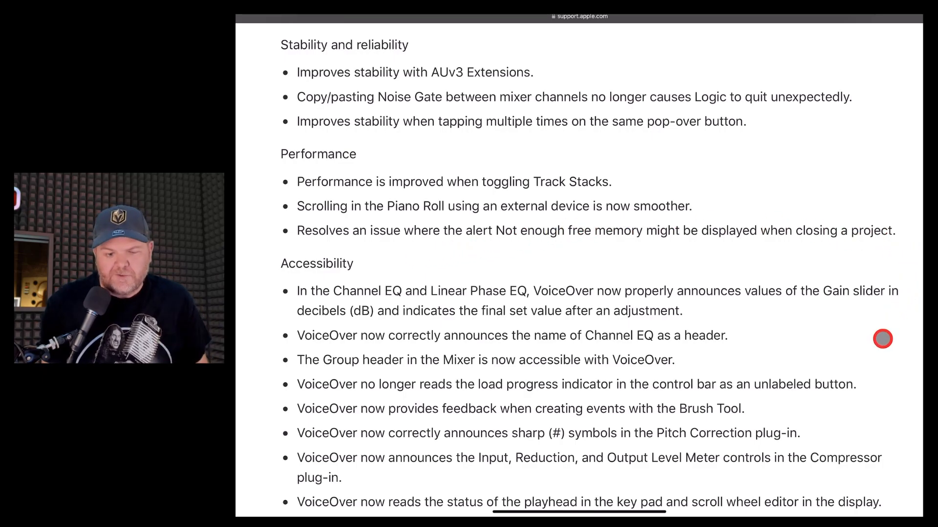
# Read down through the Accessibility, Sampler and Beat Breaker fixes.
pyautogui.scroll(-3)
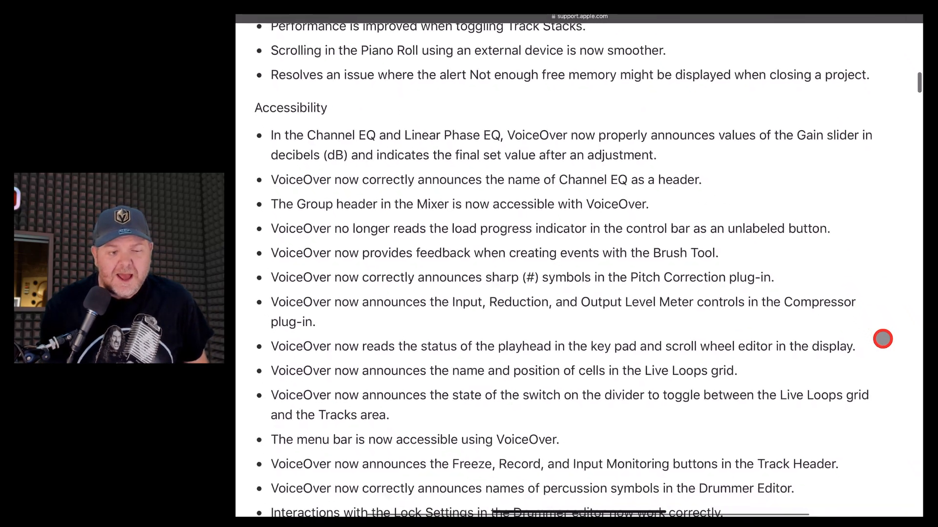
pyautogui.scroll(-3)
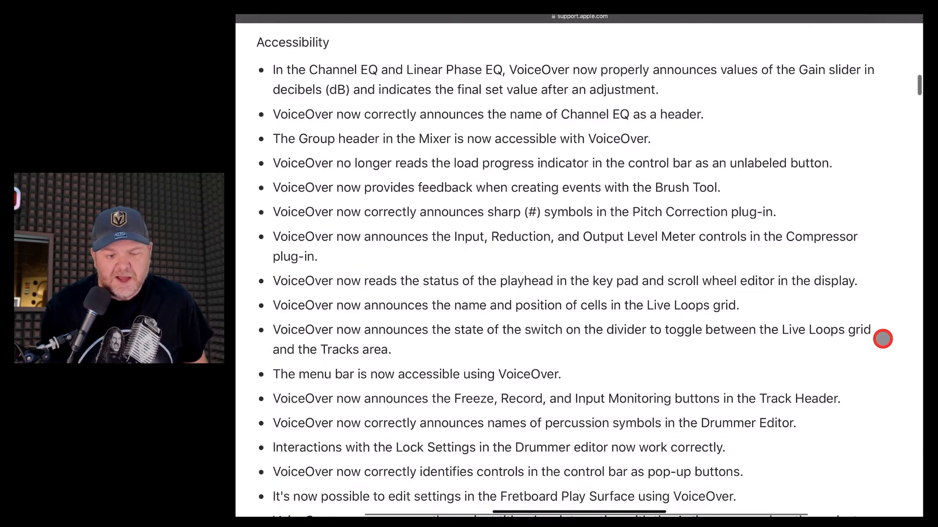
pyautogui.moveTo(833, 356)
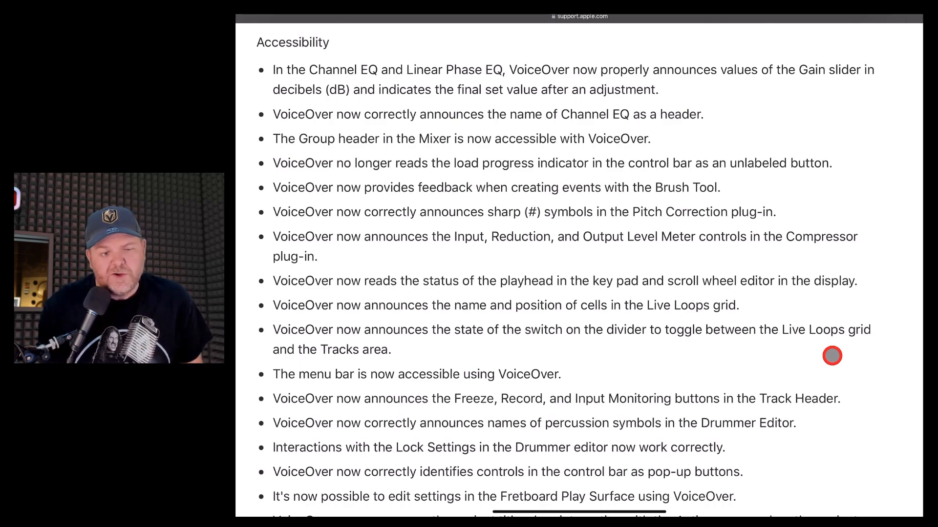
pyautogui.scroll(-3)
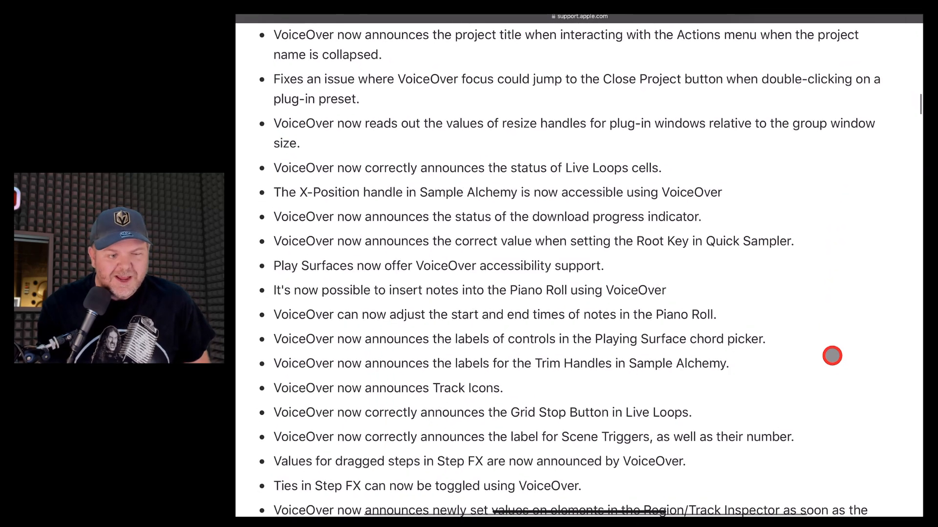
pyautogui.scroll(-3)
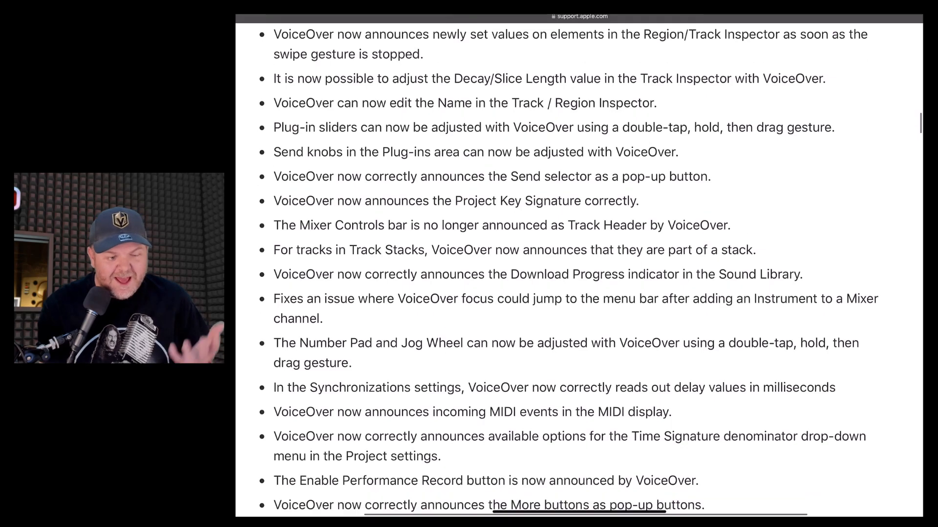
pyautogui.scroll(-3)
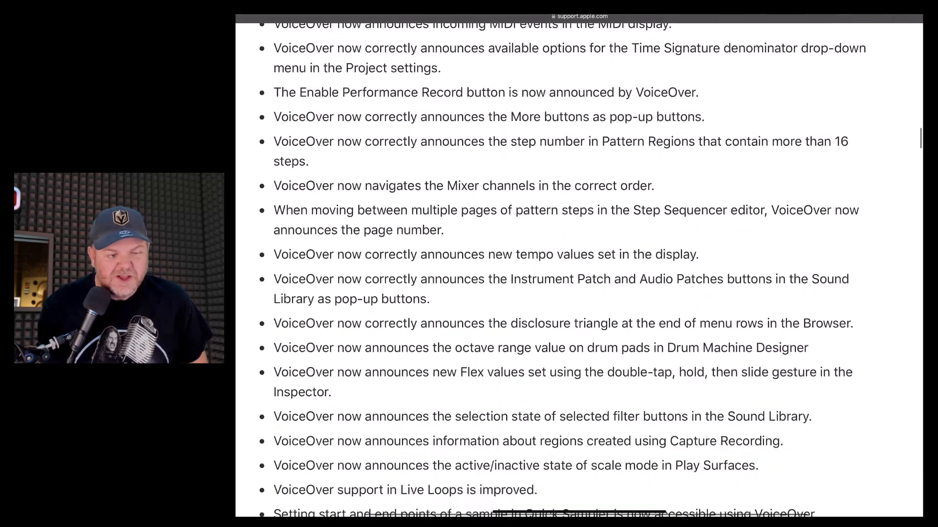
pyautogui.scroll(-3)
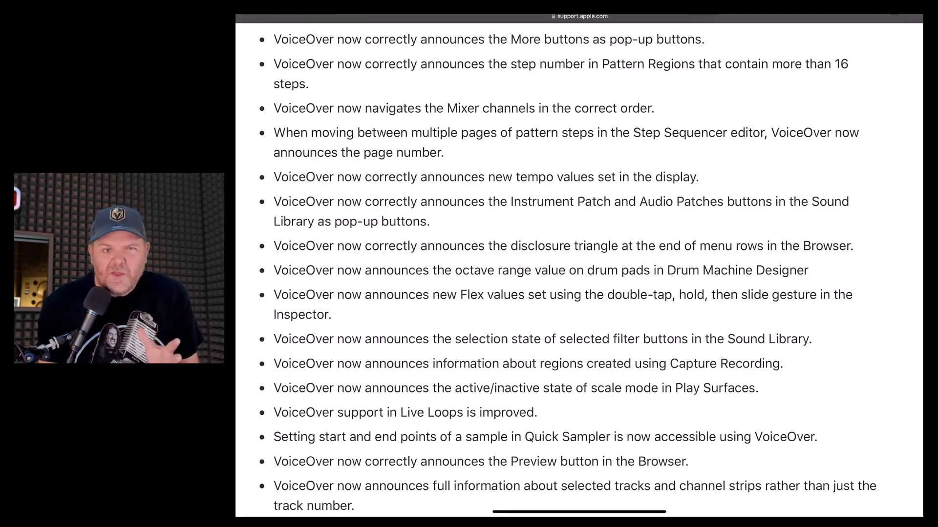
pyautogui.scroll(-3)
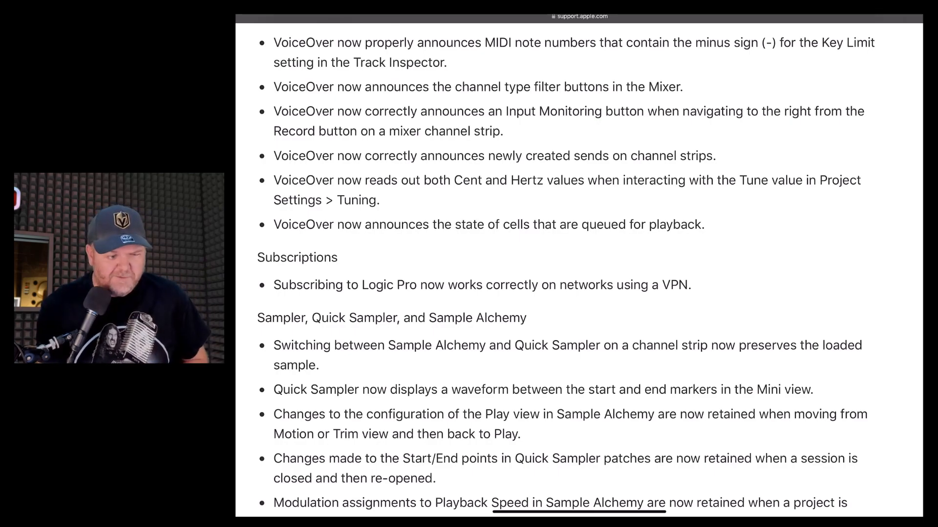
# Continue past the Mixer fixes to the Plug-ins and extensions section.
pyautogui.scroll(-3)
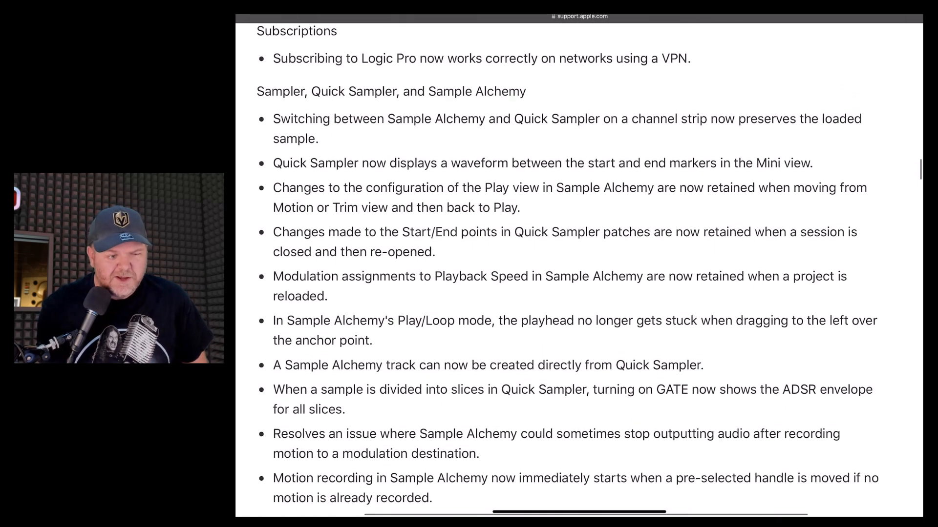
pyautogui.scroll(-3)
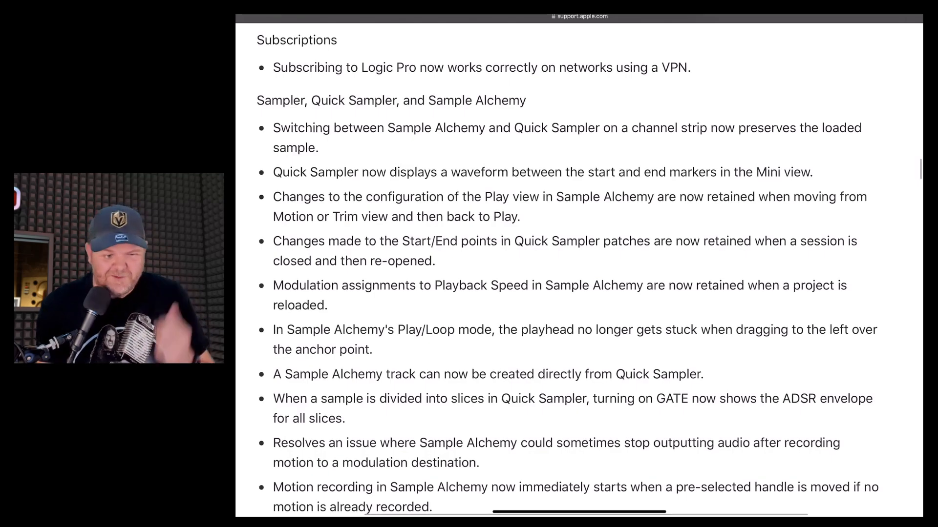
pyautogui.scroll(-3)
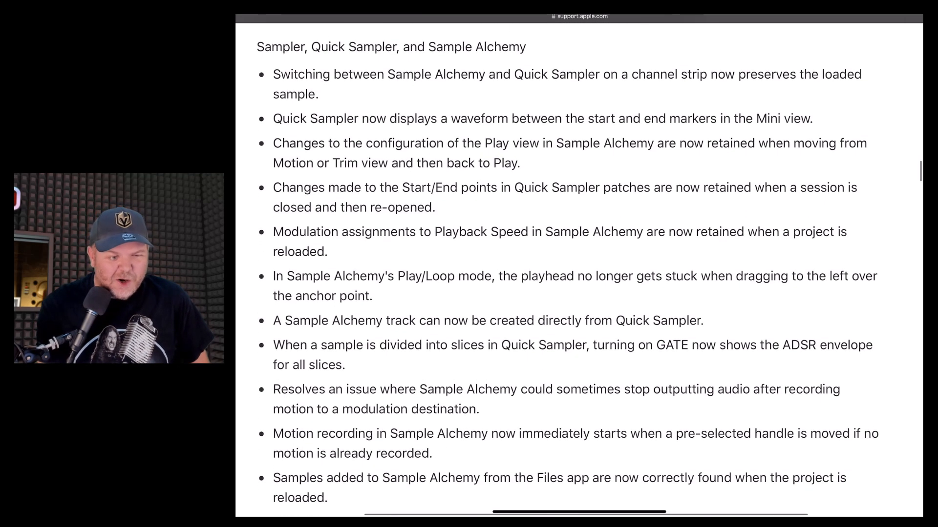
pyautogui.scroll(-3)
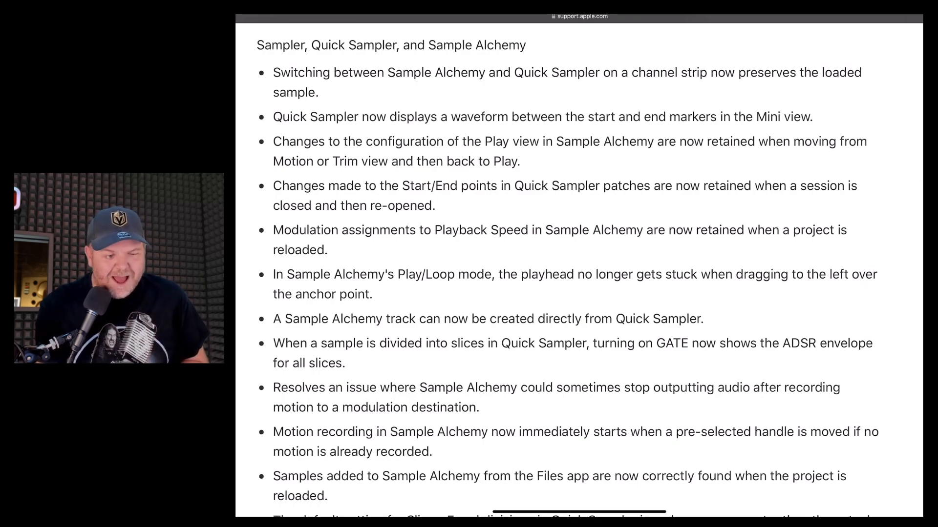
pyautogui.scroll(-3)
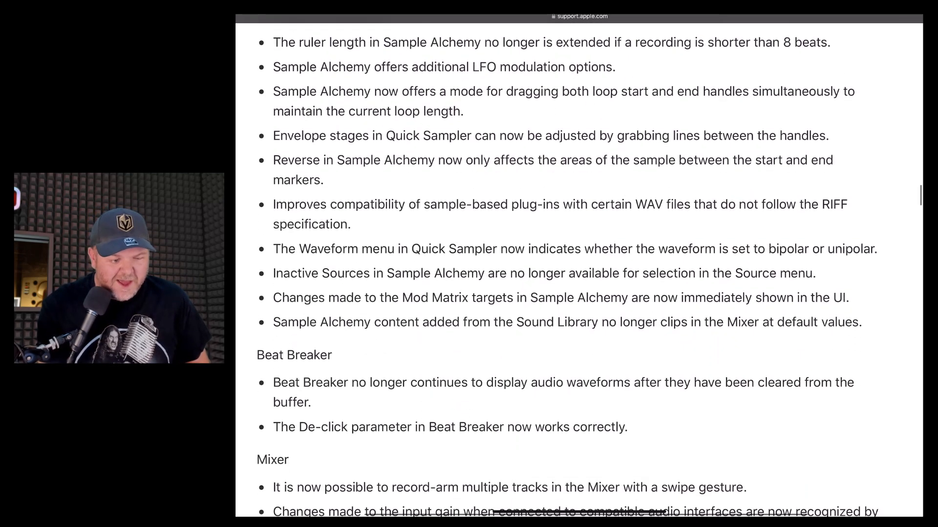
pyautogui.scroll(-3)
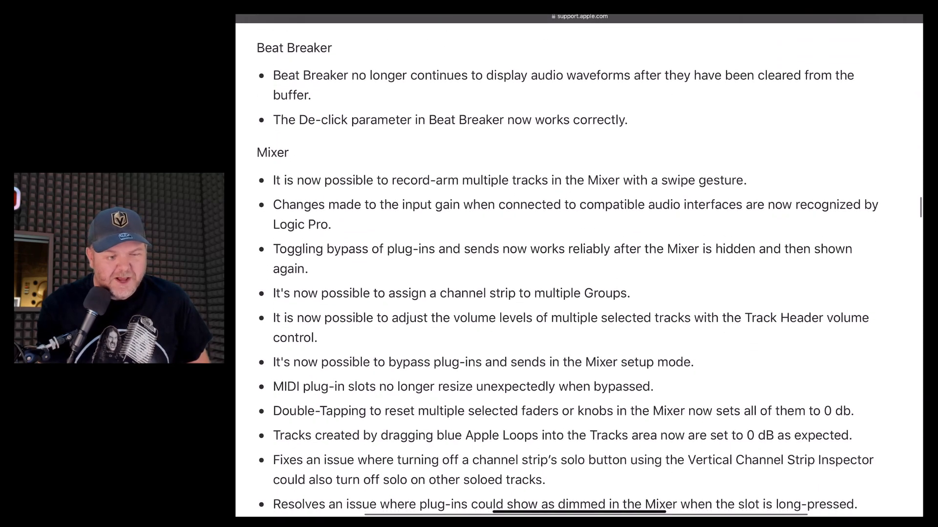
pyautogui.scroll(-3)
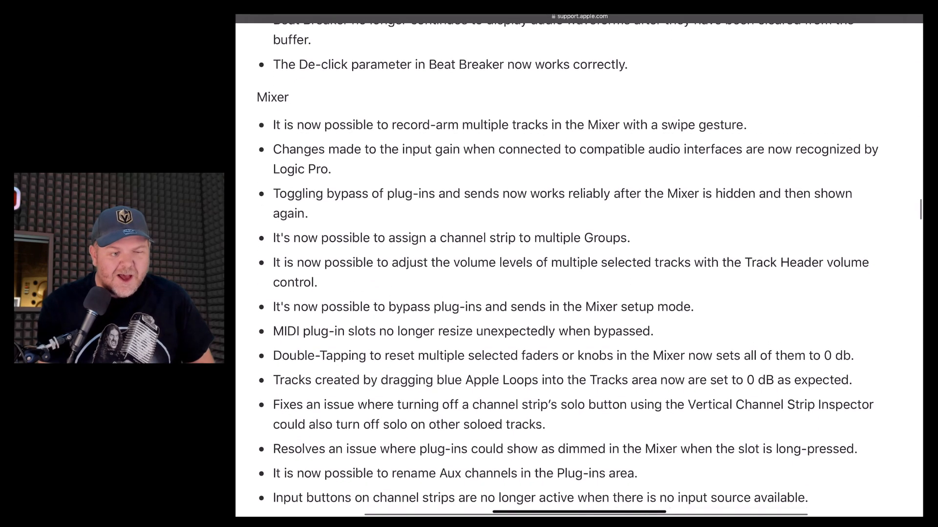
pyautogui.scroll(-3)
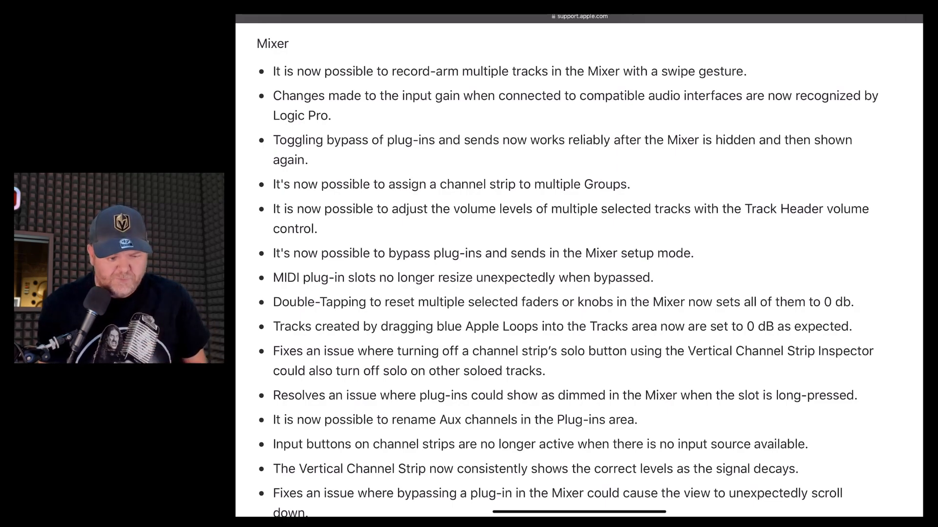
pyautogui.scroll(-3)
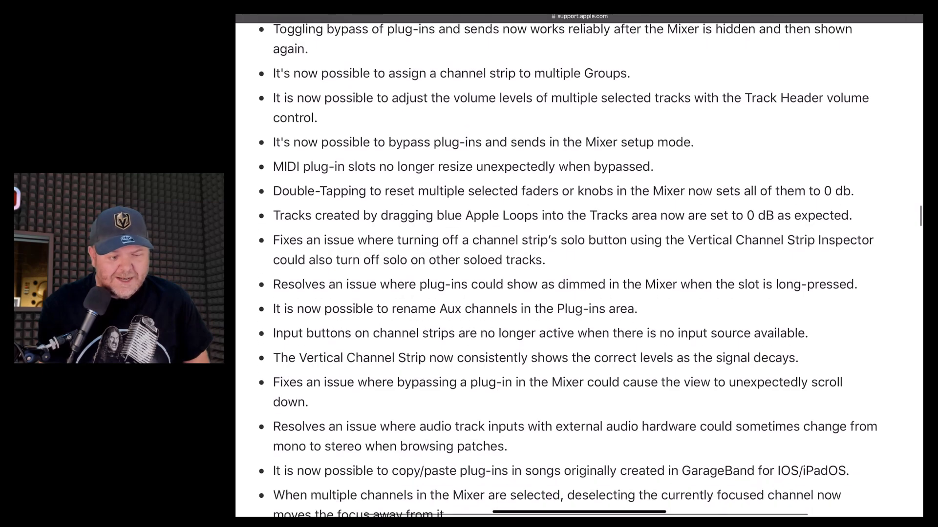
pyautogui.scroll(-3)
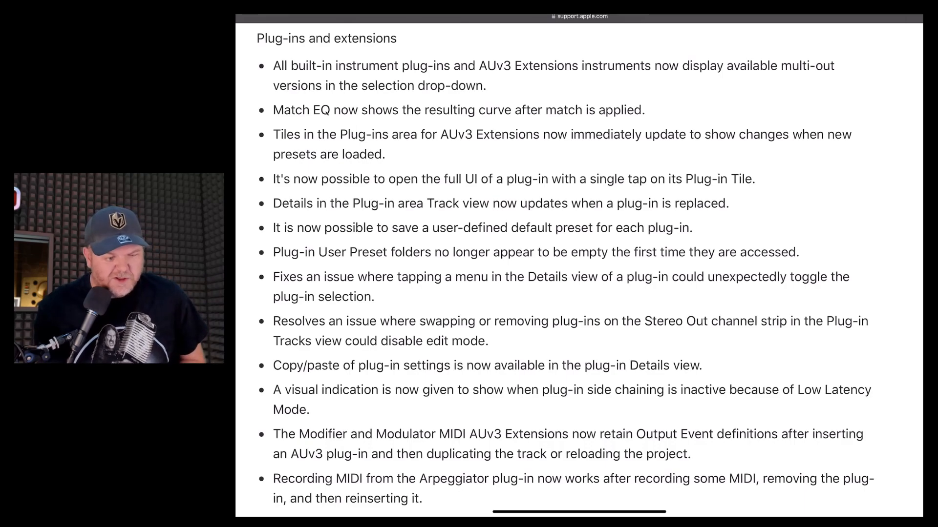
# Scroll through the Automation, Takes, Apple Pencil, Flex Time, Lessons and Key Commands sections.
pyautogui.scroll(-3)
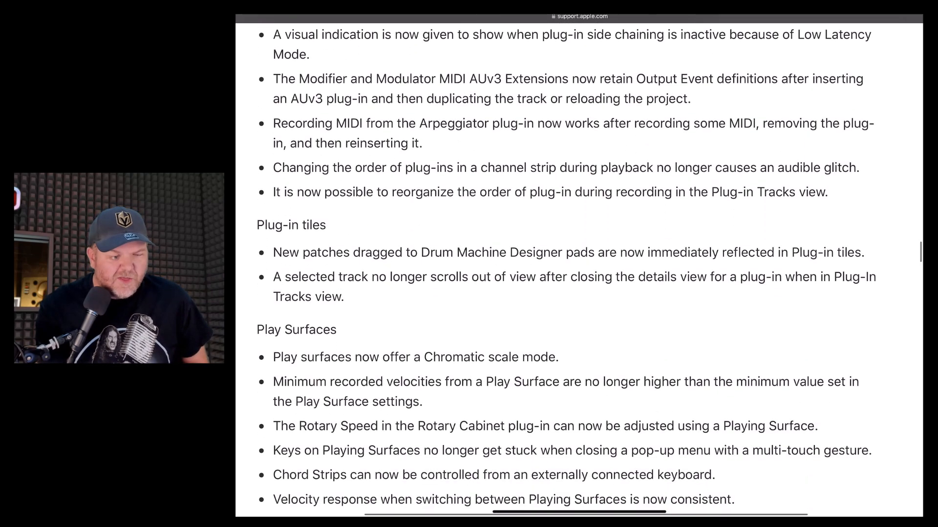
pyautogui.scroll(-3)
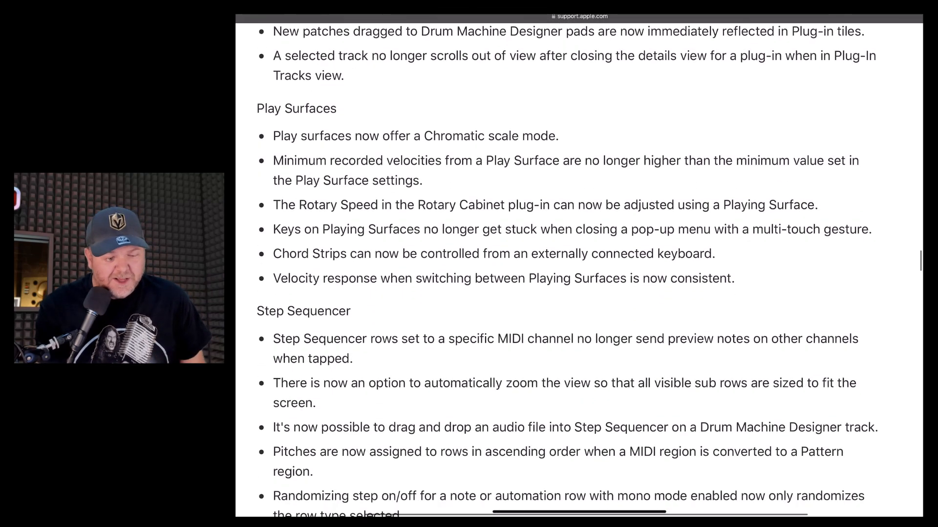
pyautogui.scroll(-3)
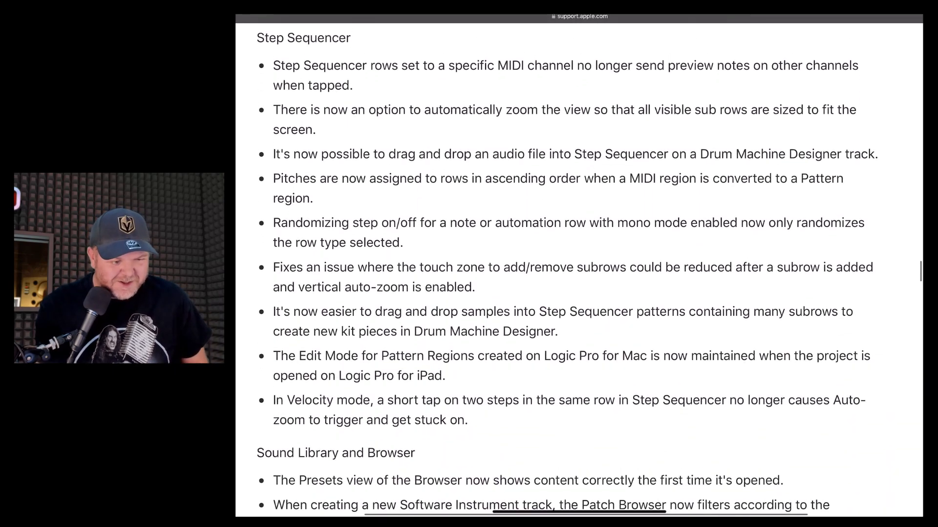
pyautogui.scroll(-3)
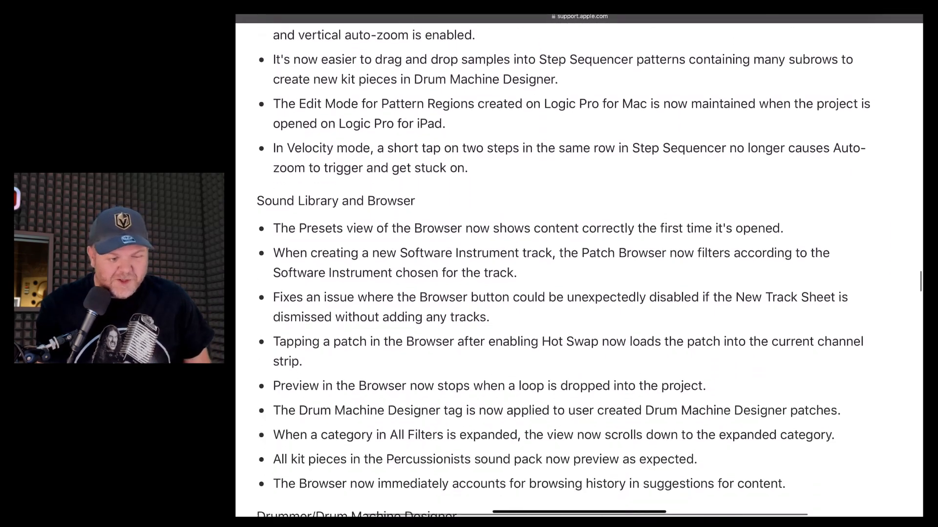
pyautogui.scroll(-3)
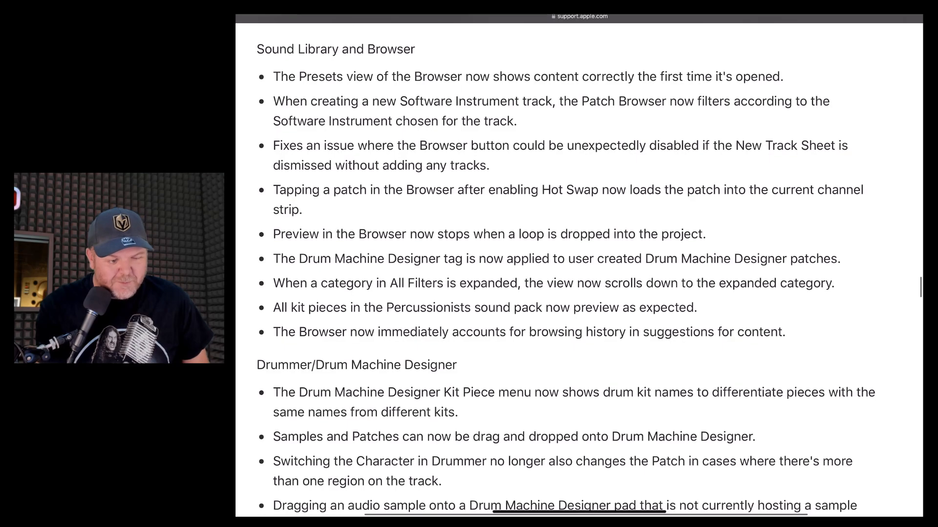
pyautogui.scroll(-3)
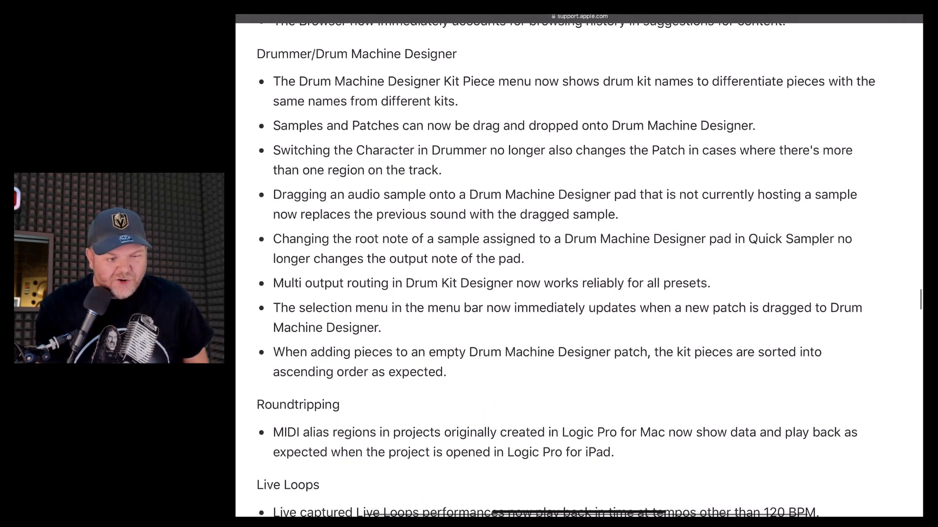
pyautogui.scroll(-3)
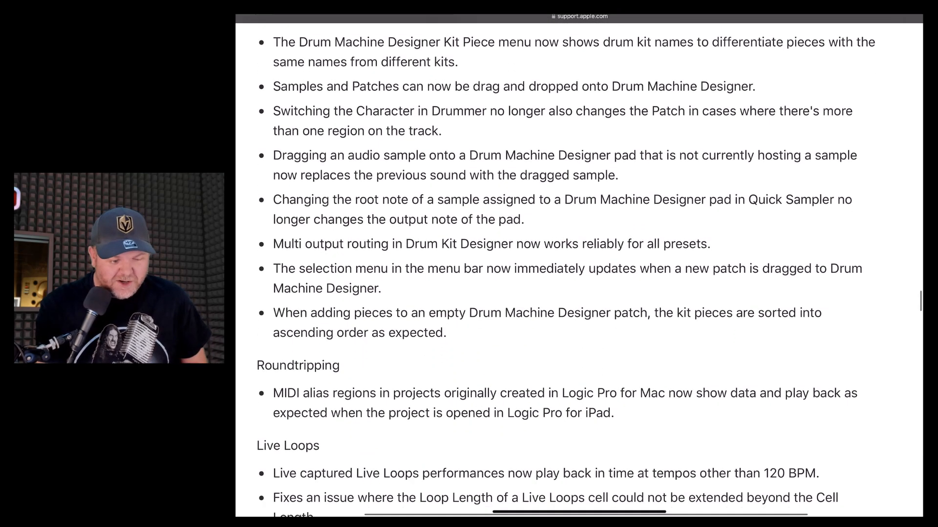
pyautogui.scroll(-3)
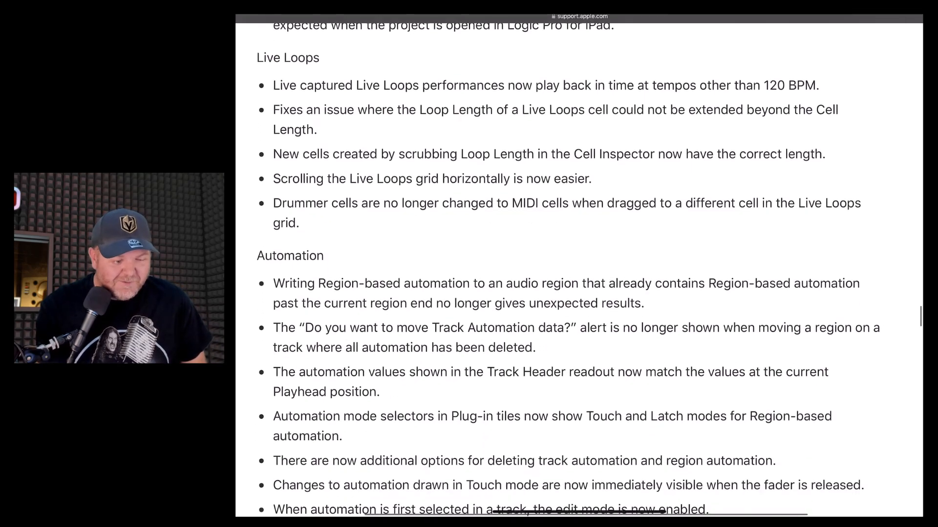
pyautogui.scroll(-3)
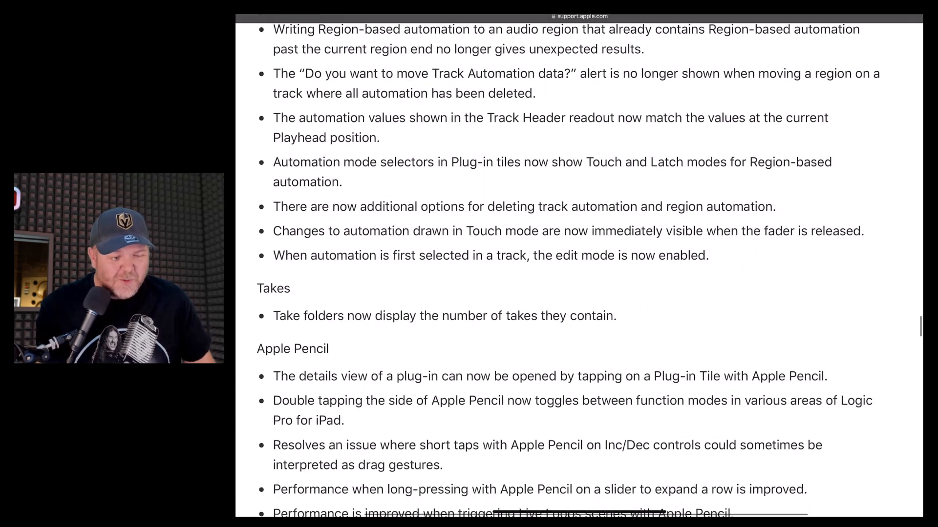
pyautogui.scroll(-3)
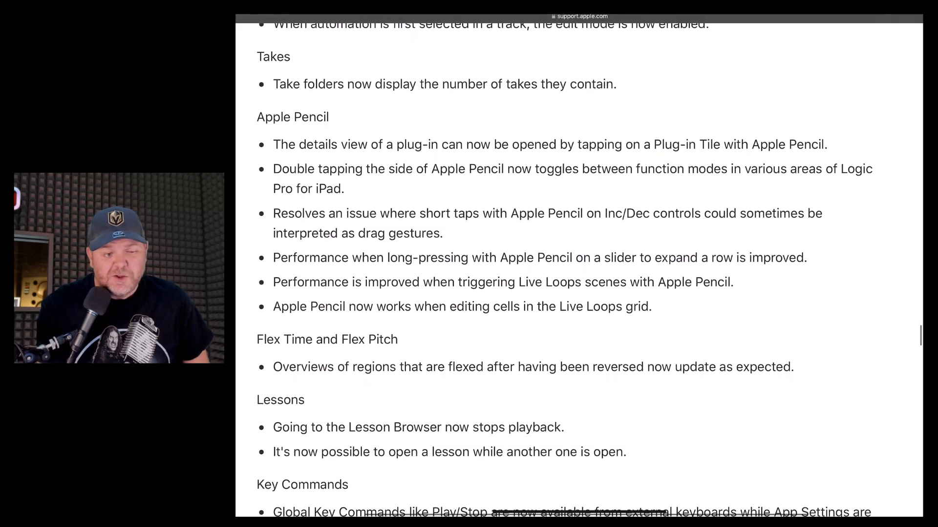
pyautogui.scroll(-3)
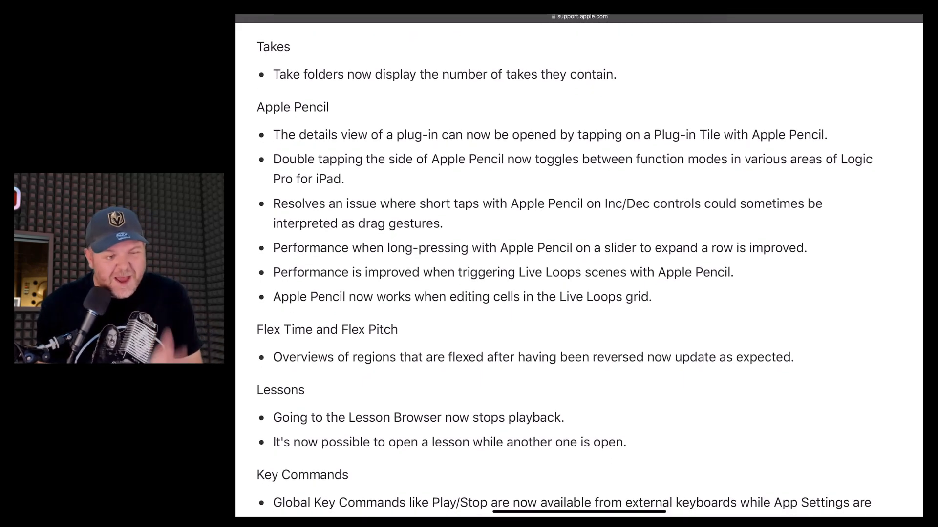
# Read through the Import, Share/Export, Undo and Global Tracks fixes.
pyautogui.scroll(-3)
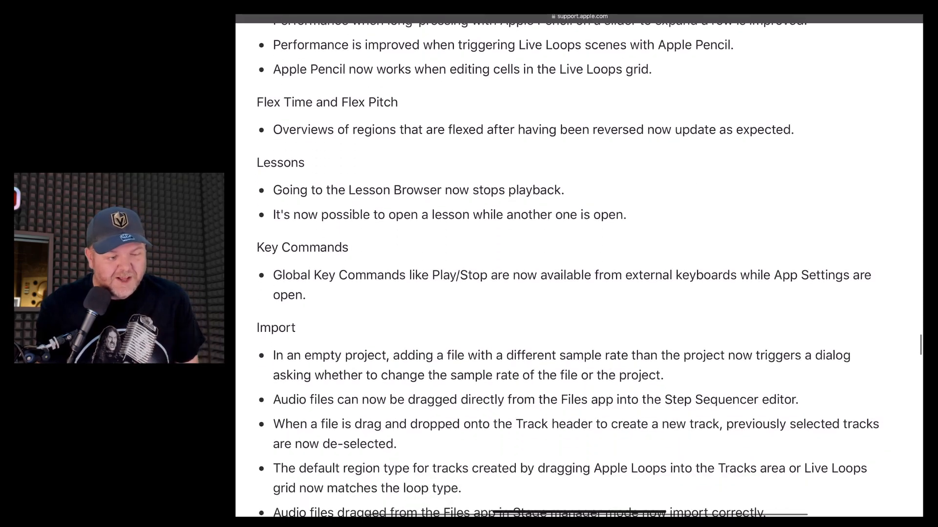
pyautogui.scroll(-3)
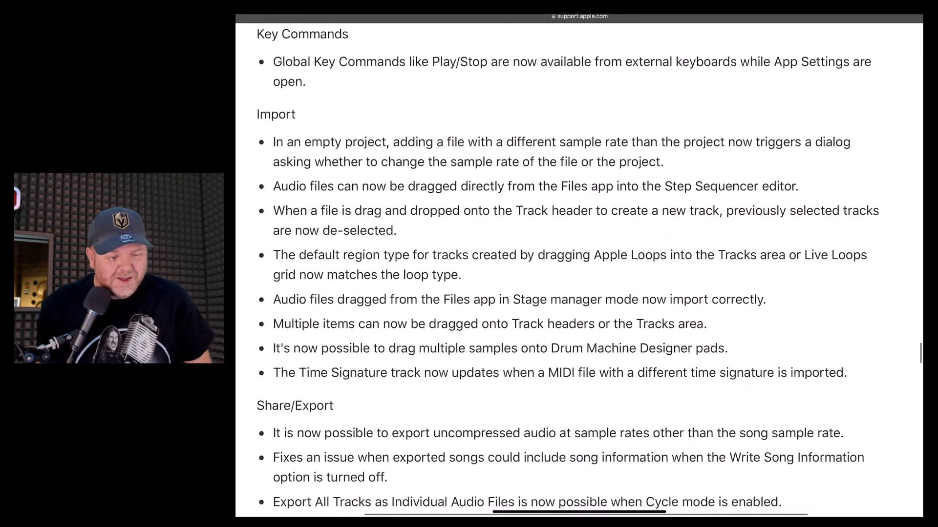
pyautogui.scroll(-3)
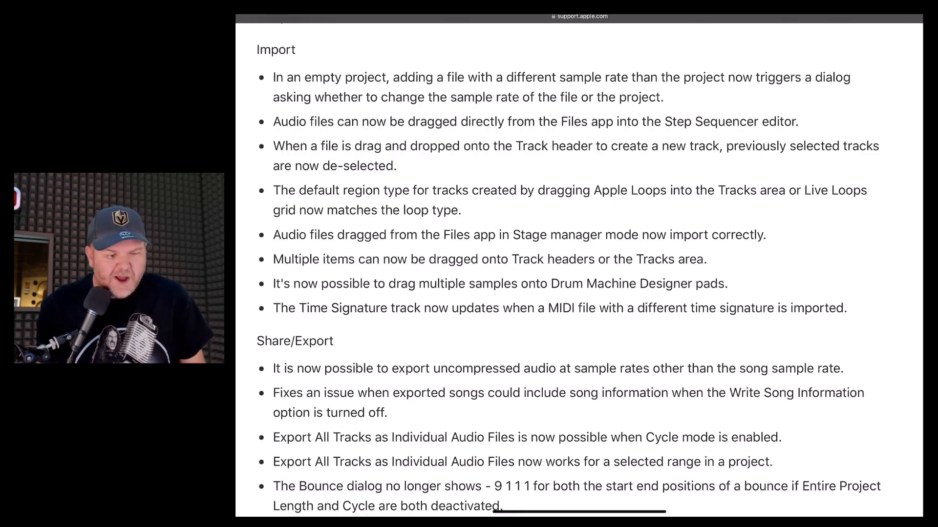
pyautogui.scroll(-3)
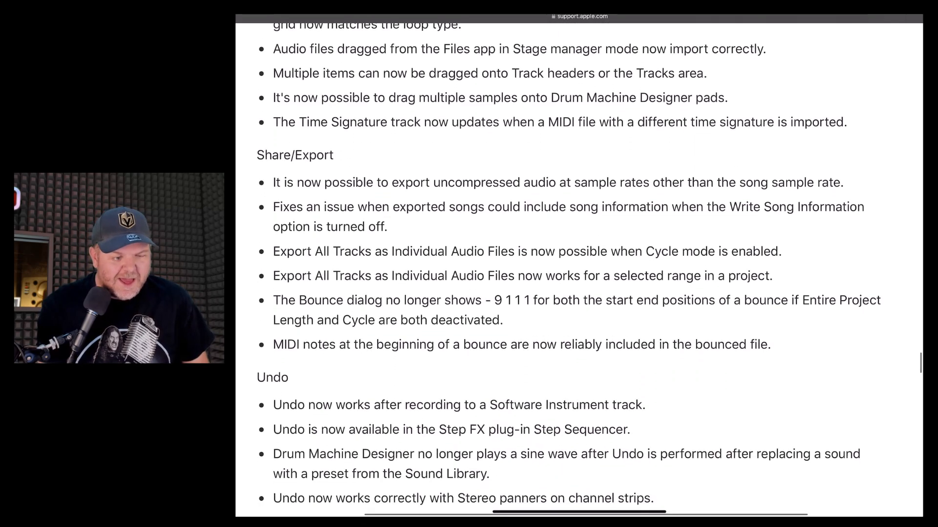
pyautogui.scroll(-3)
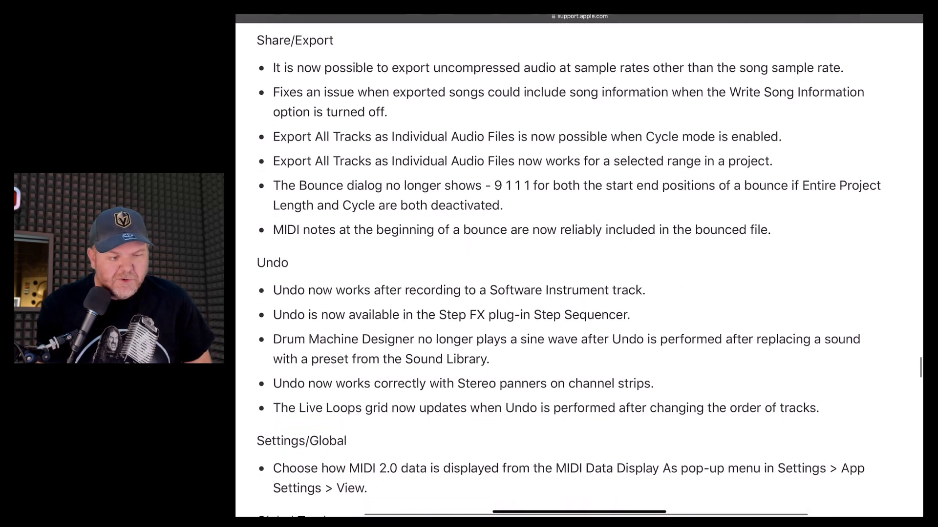
pyautogui.scroll(-3)
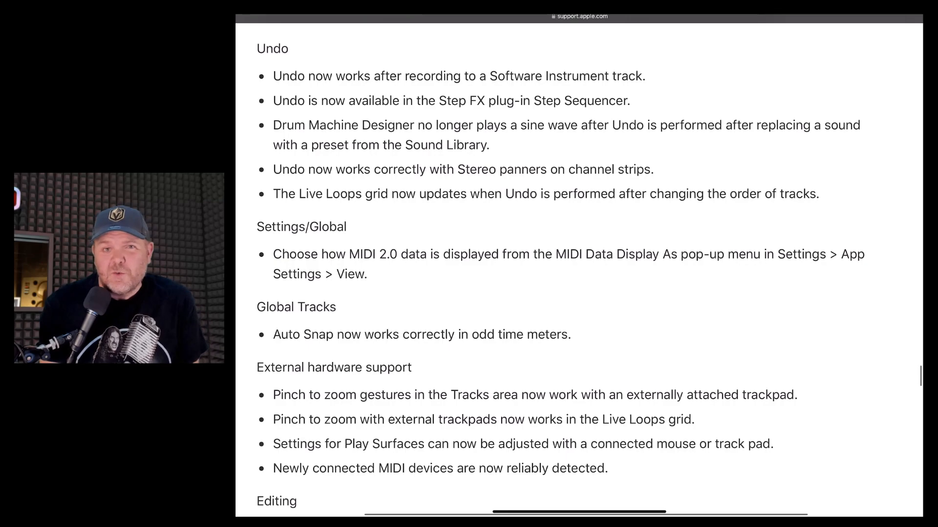
pyautogui.scroll(-3)
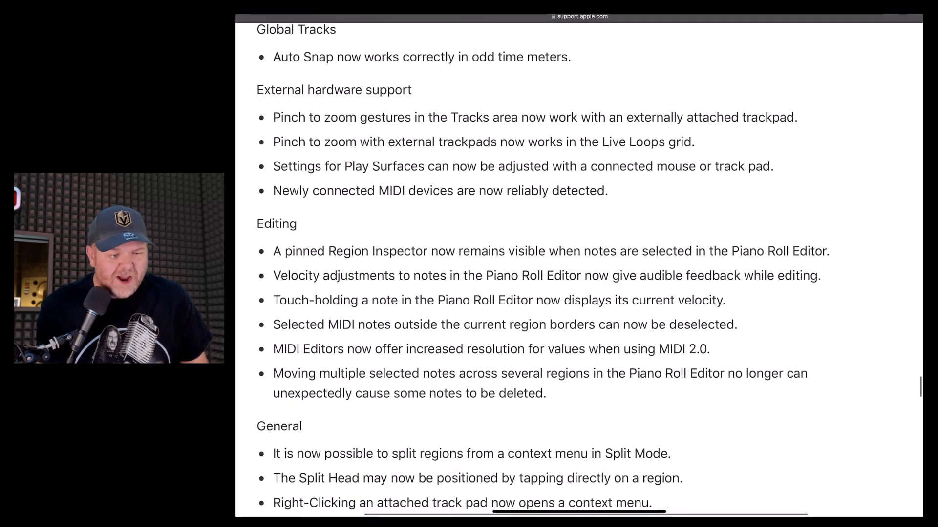
# Finish the External hardware, Editing and General sections and jump back to the page top.
pyautogui.scroll(-3)
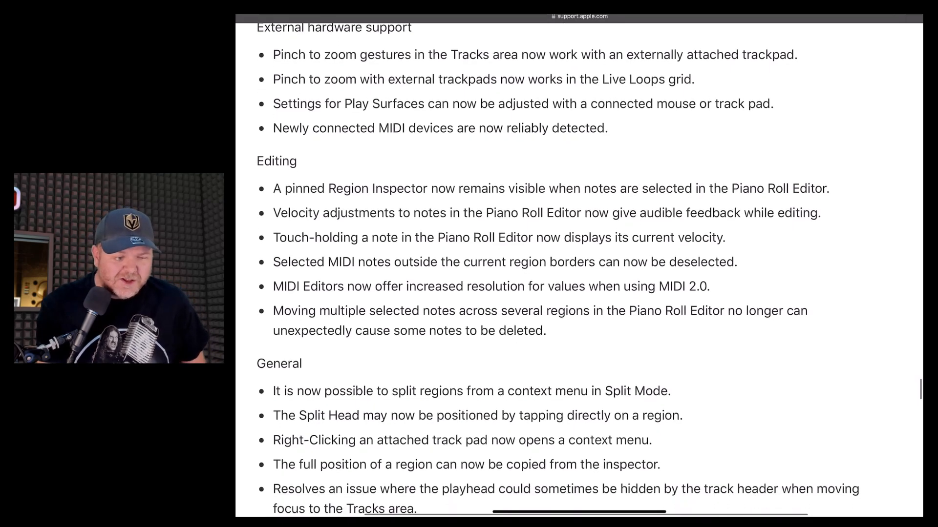
pyautogui.scroll(-3)
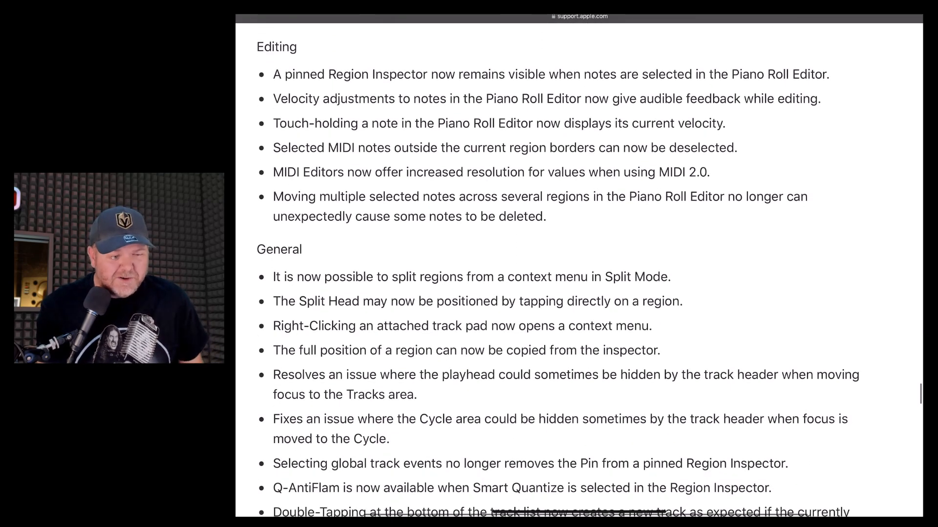
pyautogui.scroll(-3)
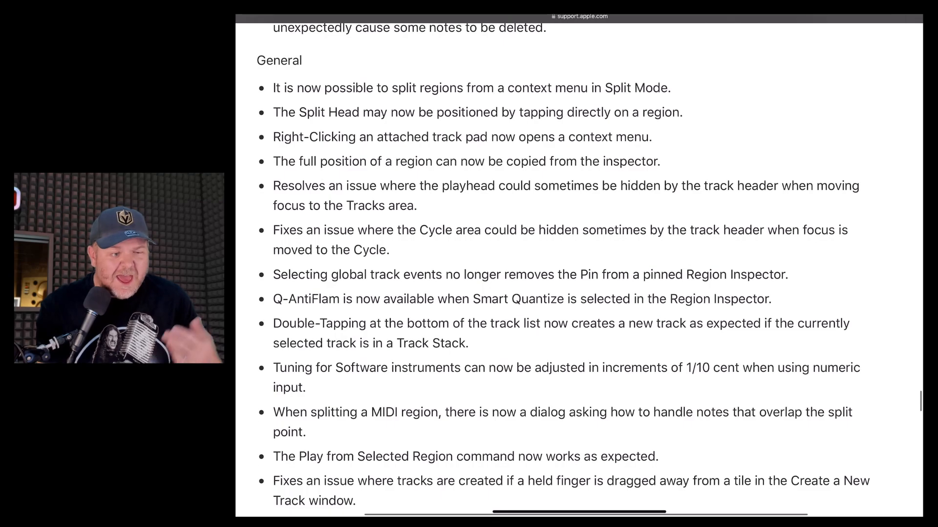
pyautogui.scroll(-3)
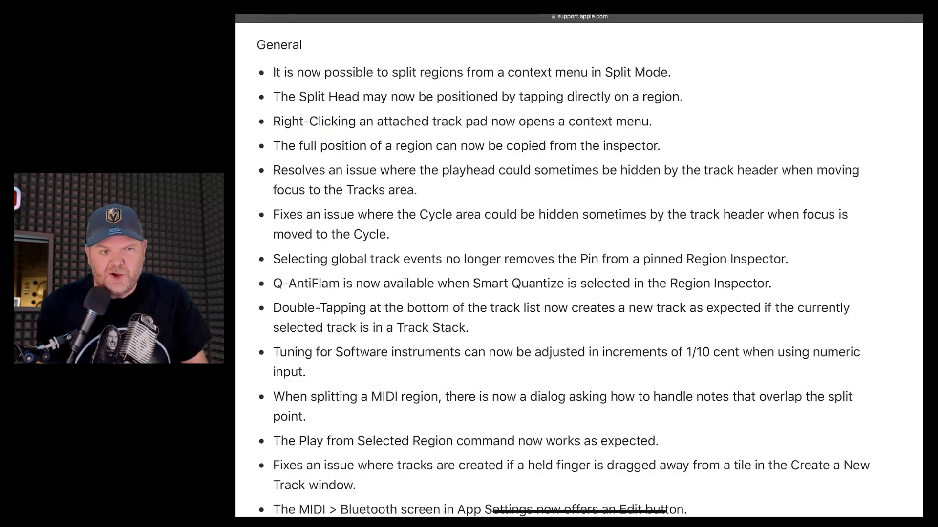
pyautogui.scroll(-3)
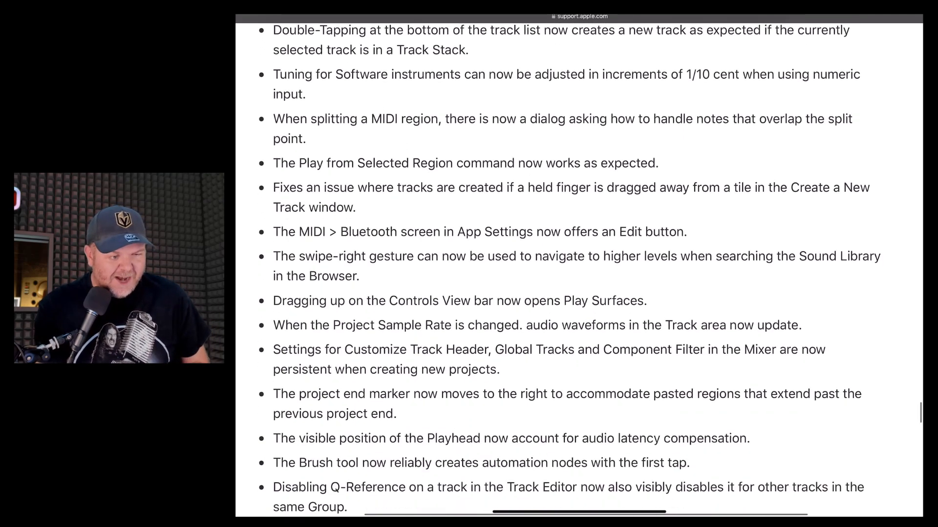
pyautogui.scroll(-3)
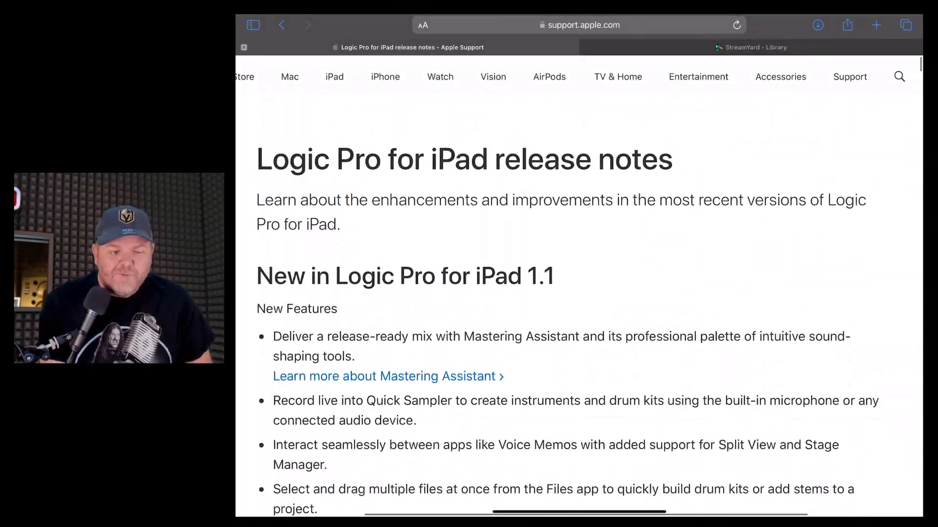
# Switch from Safari back to the Choices (GBW) project in Logic Pro for iPad.
pyautogui.scroll(-3)
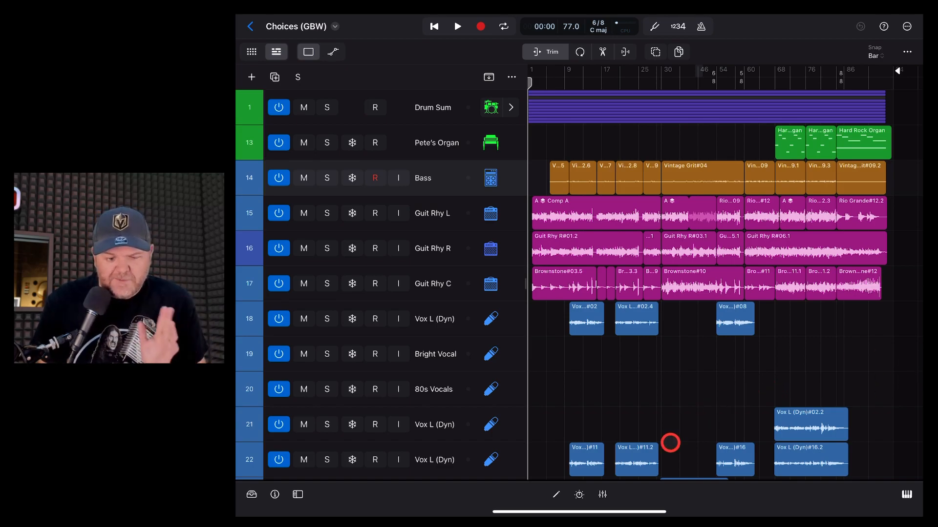
# Show the More menu offering Settings and Customize Control Bar.
pyautogui.click(602, 494)
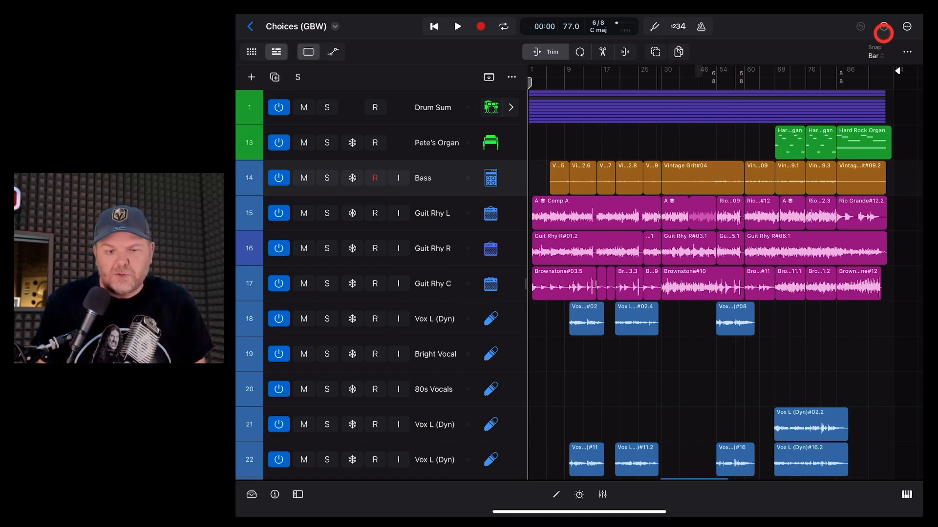
pyautogui.click(906, 25)
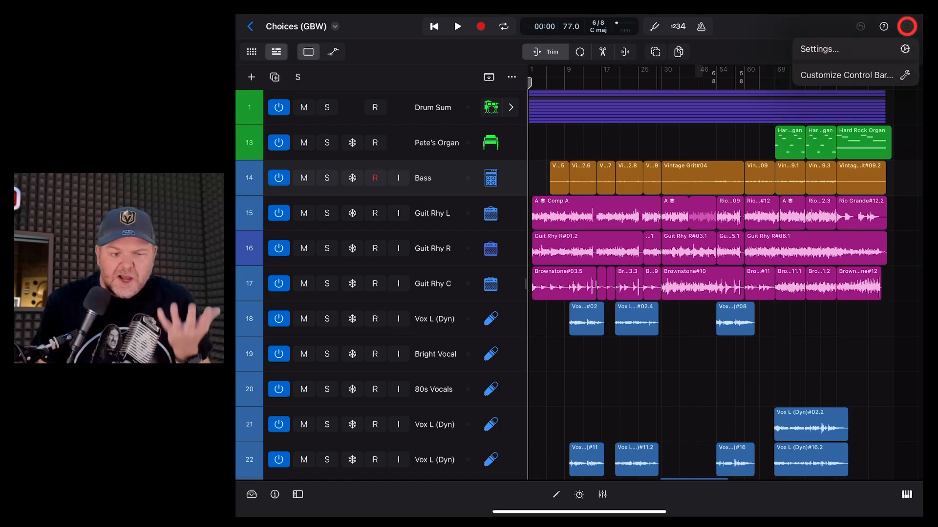
# Review Audio settings — Steinberg UR22C devices, 128-sample buffer — then the General monitoring options.
pyautogui.click(818, 49)
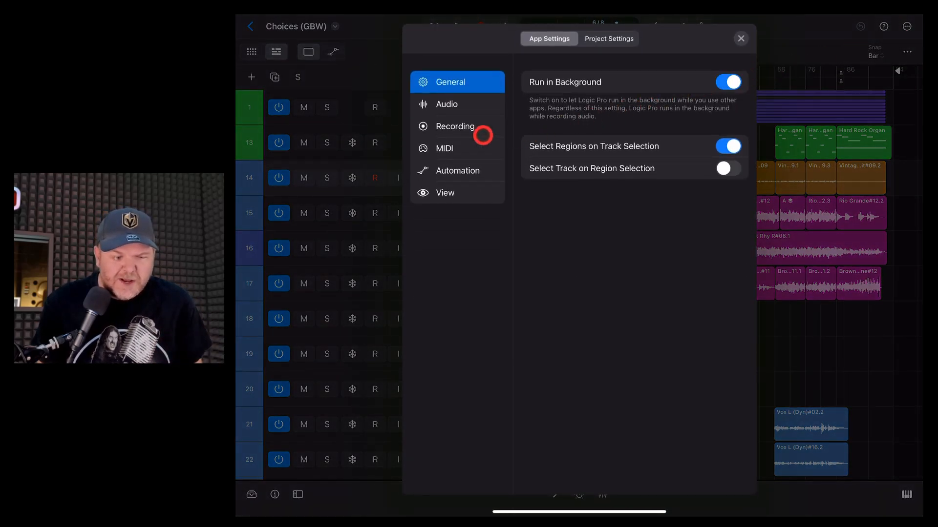
pyautogui.click(446, 105)
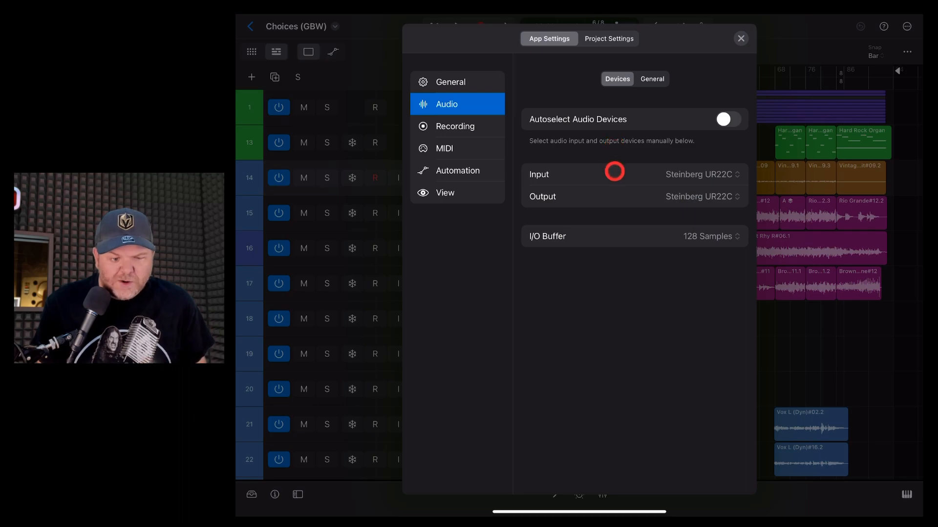
pyautogui.moveTo(505, 95)
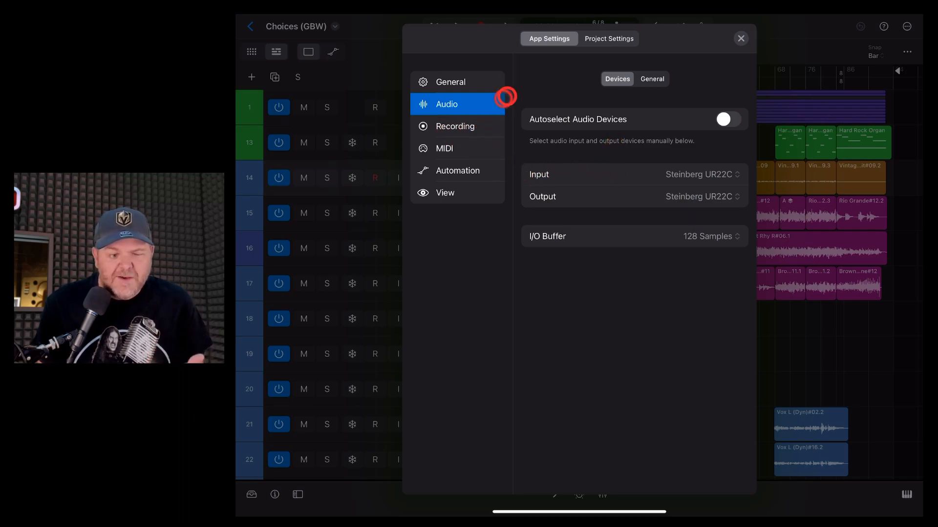
pyautogui.click(652, 78)
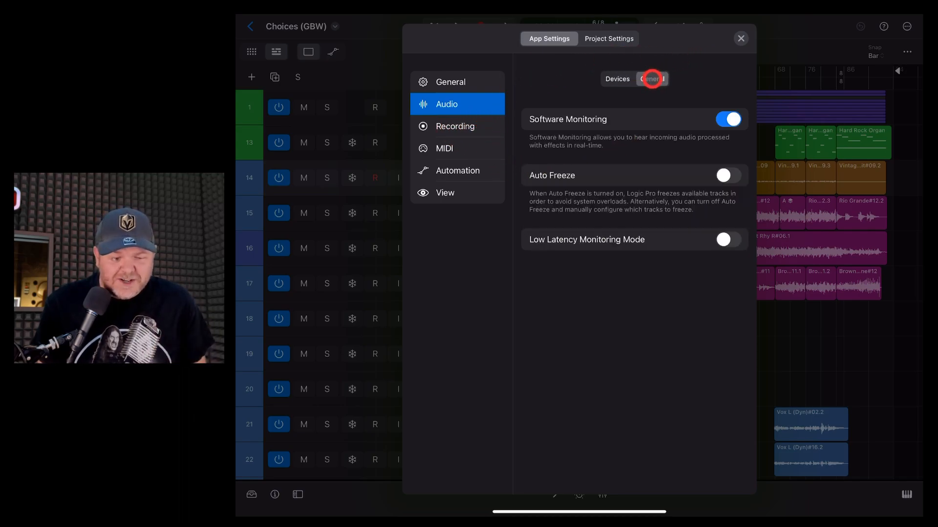
pyautogui.click(741, 38)
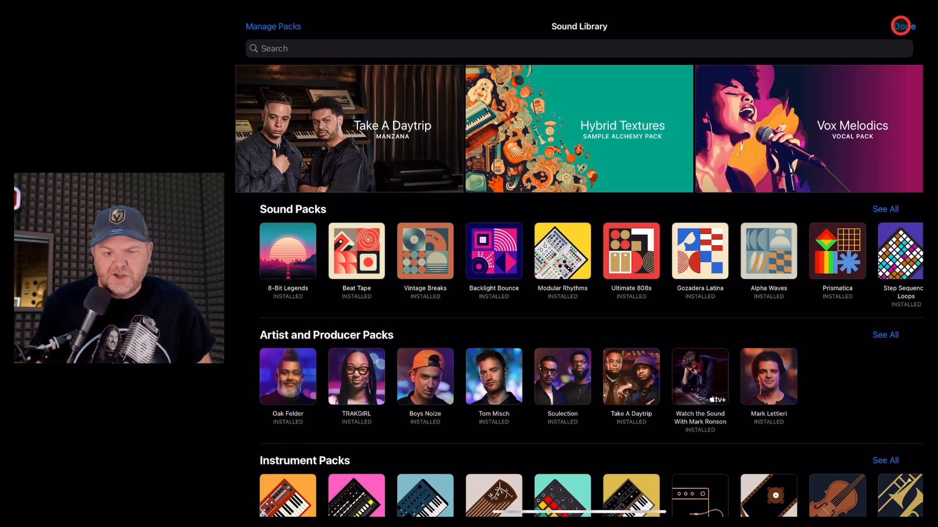
# Dismiss the Sound Library and hide the browser, leaving the Choices (GBW) tracks full-screen.
pyautogui.click(902, 27)
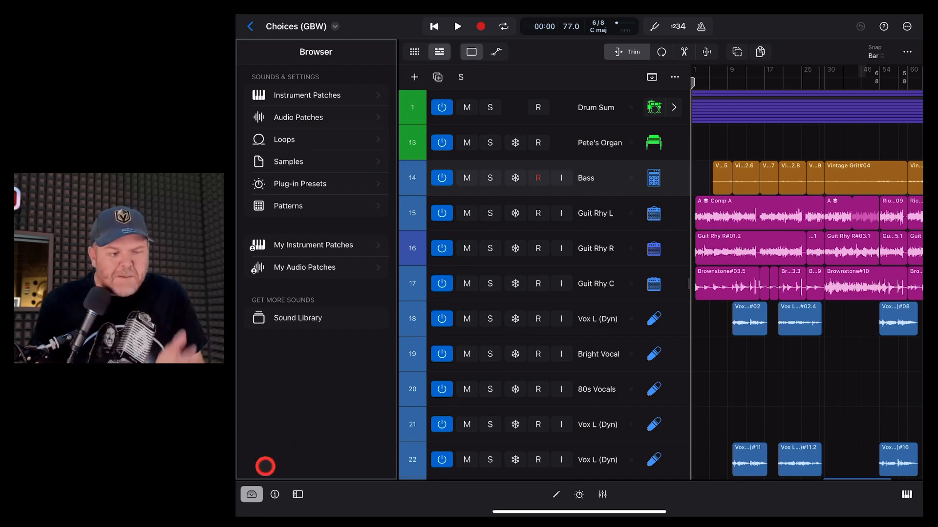
pyautogui.click(251, 494)
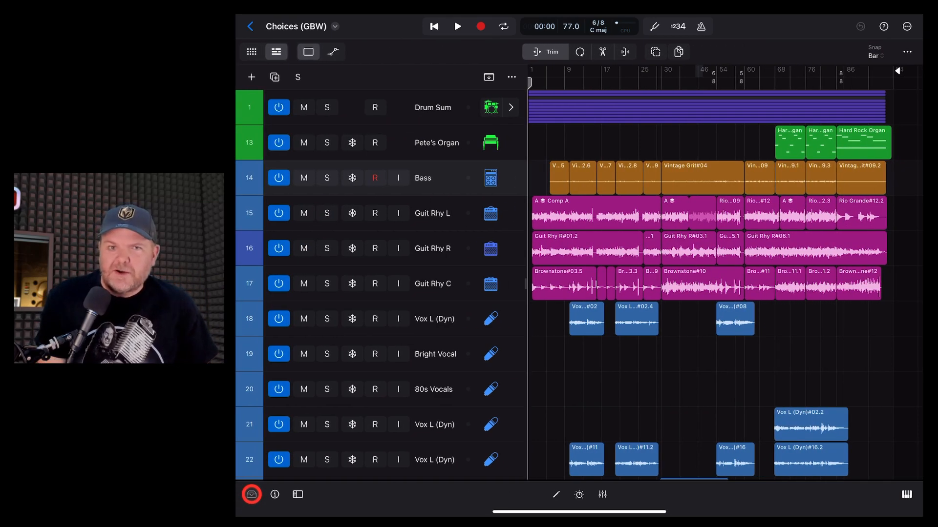